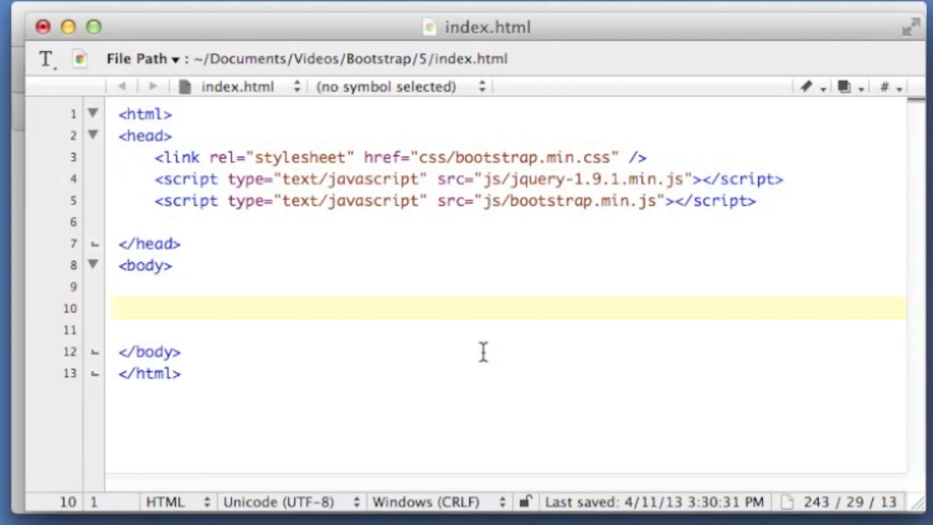
# - Start a div with class 'modal hide' and id dialog-example inside the body
pyautogui.click(119, 308)
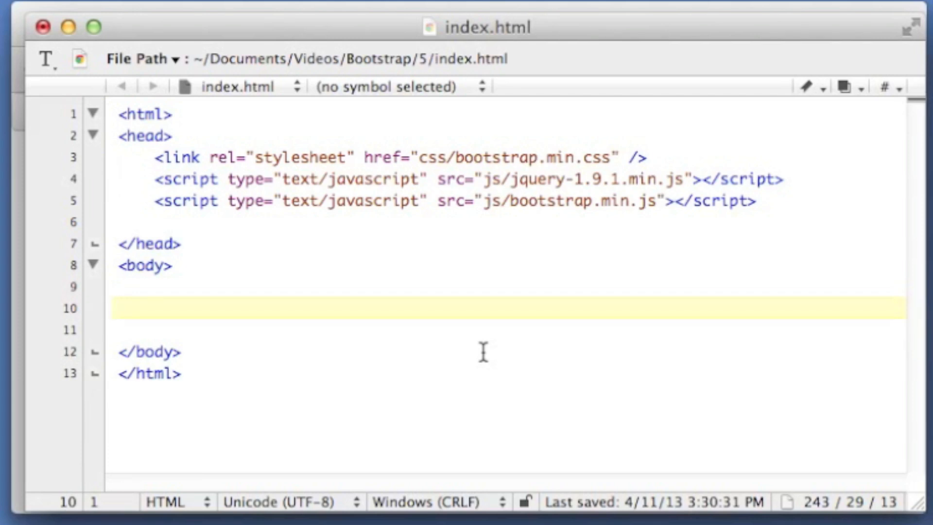
pyautogui.click(119, 308)
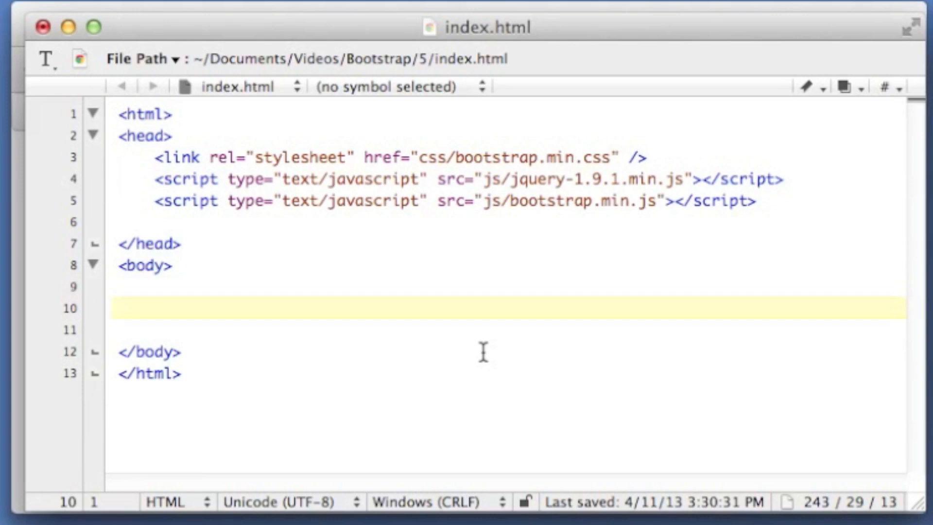
pyautogui.moveTo(457, 271)
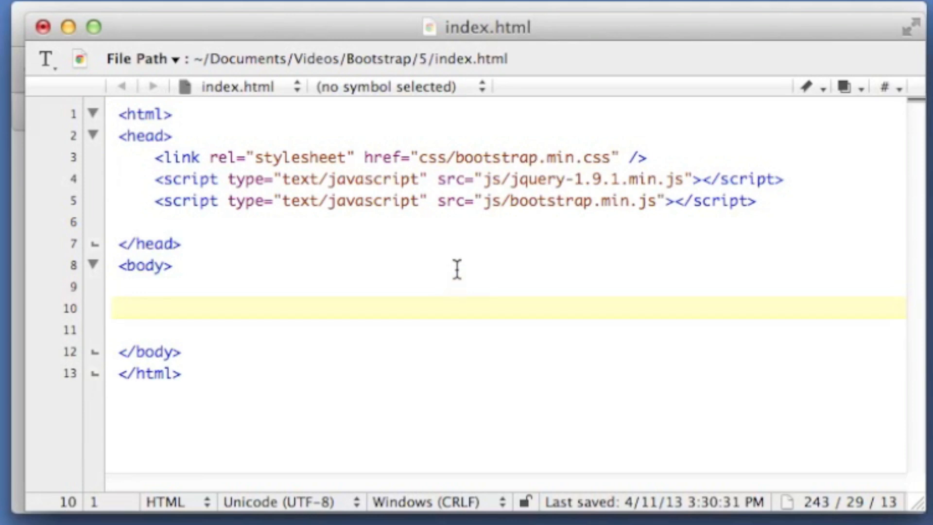
pyautogui.click(417, 157)
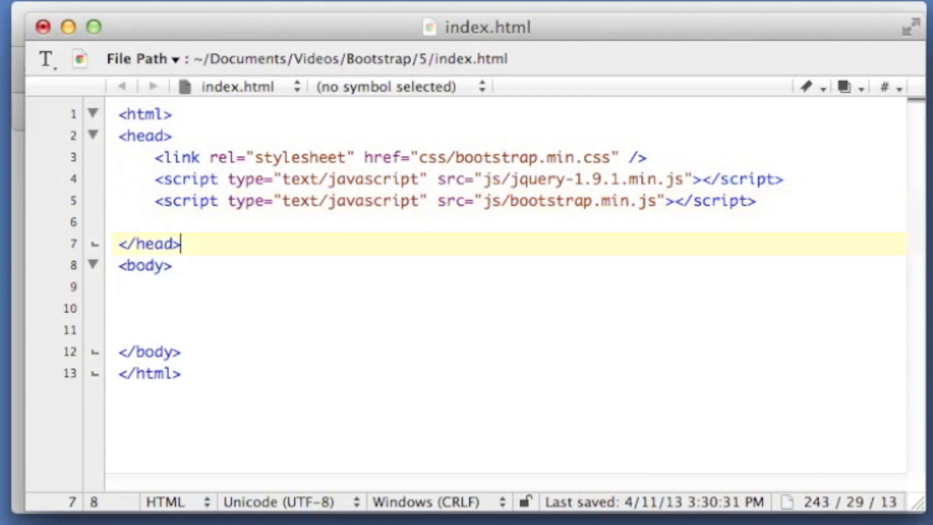
pyautogui.write('<di')
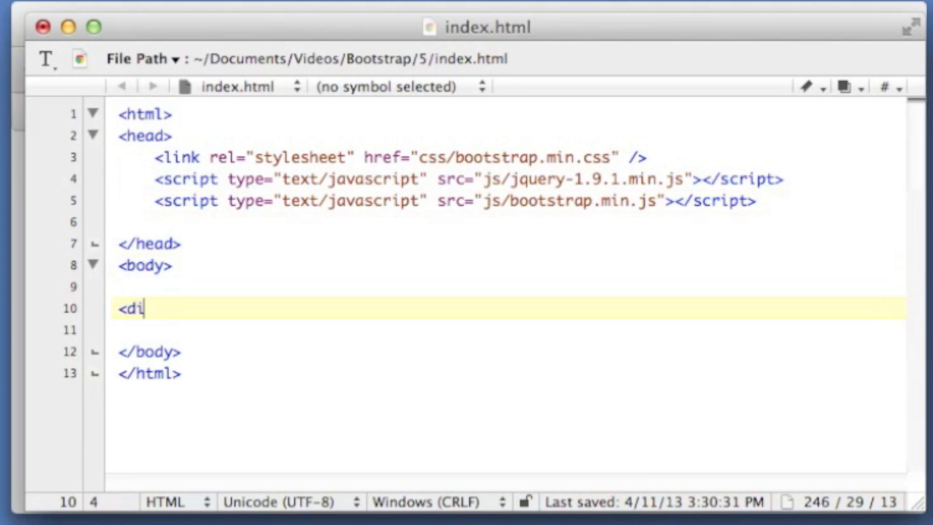
pyautogui.write('v class=')
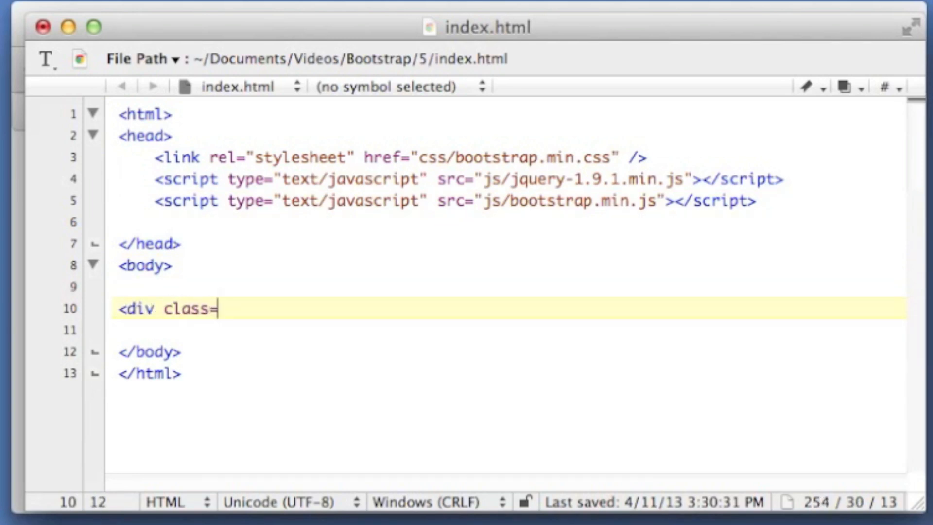
pyautogui.write('"modal hid')
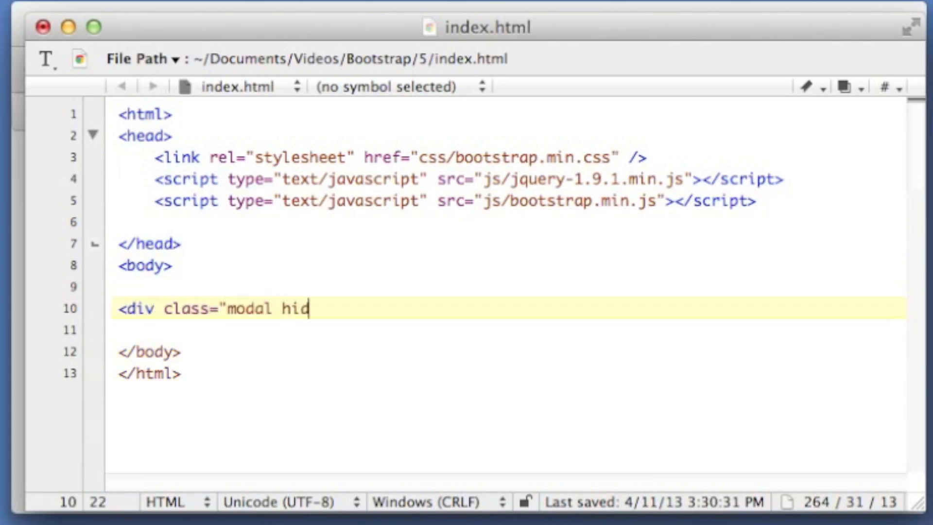
pyautogui.write('e" id=')
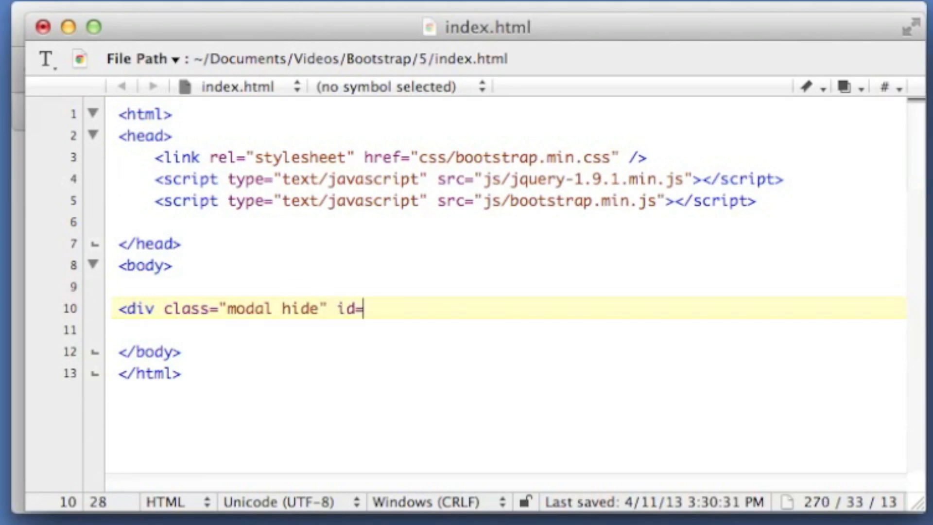
pyautogui.write('"dialog-example>')
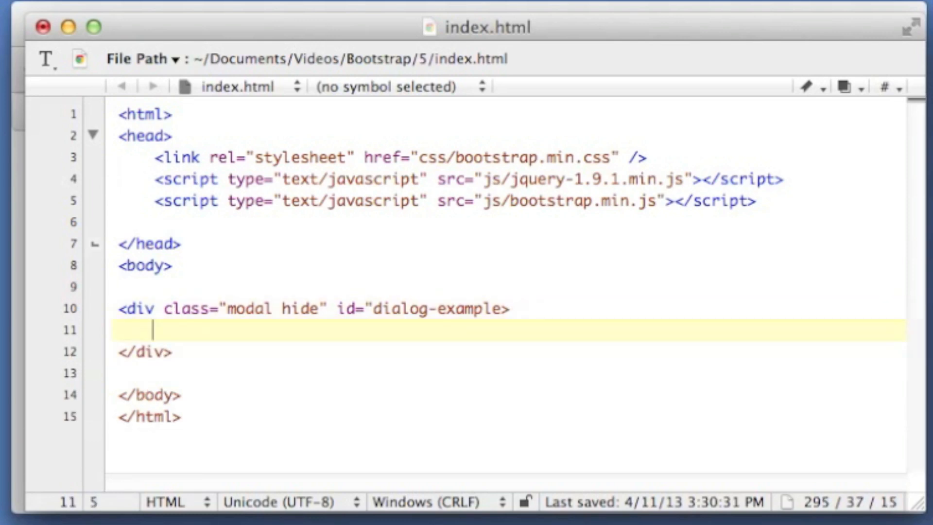
# - Nest a modal-header div inside the modal and begin the following sections
pyautogui.write('<div class="')
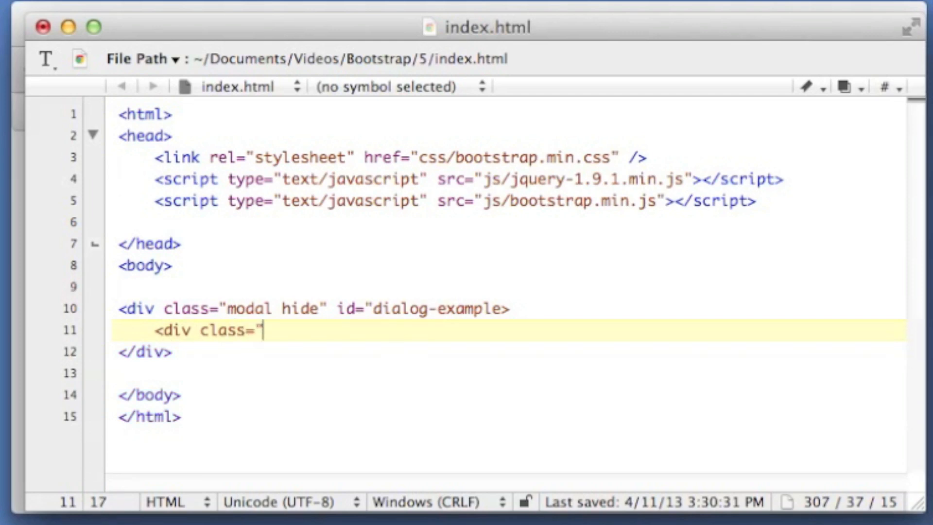
pyautogui.write('modal-header">')
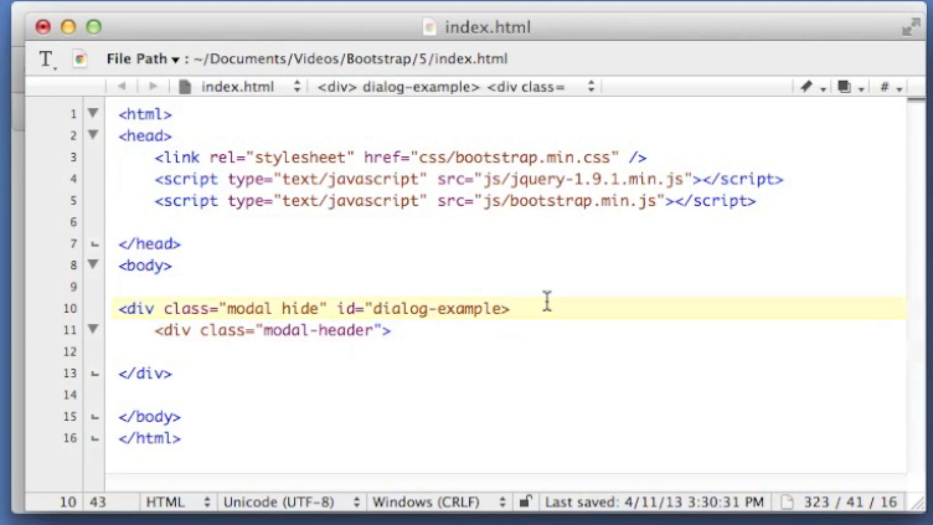
pyautogui.write('<div class="modal-header">')
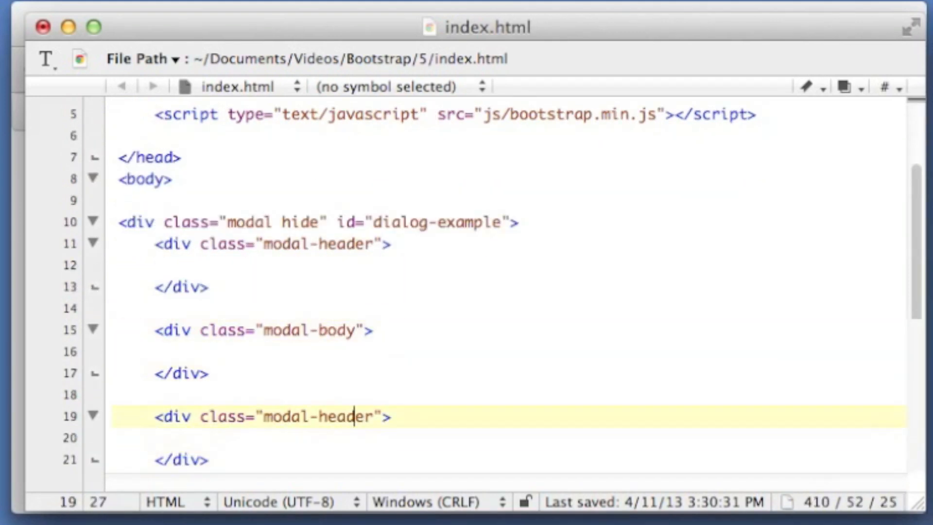
# - Rename the third section to modal-footer and add an h1 reading 'My Modal Dialog' to the header
pyautogui.press('Right')
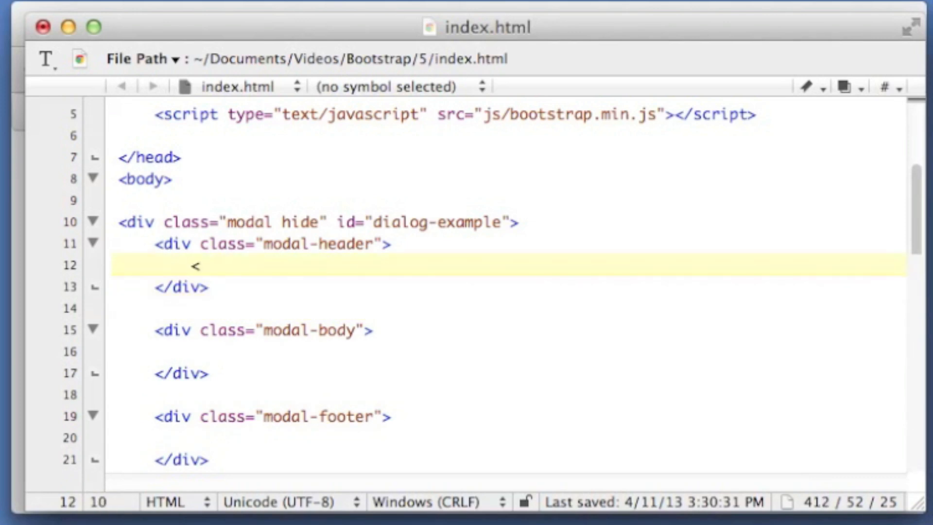
pyautogui.write('h1>')
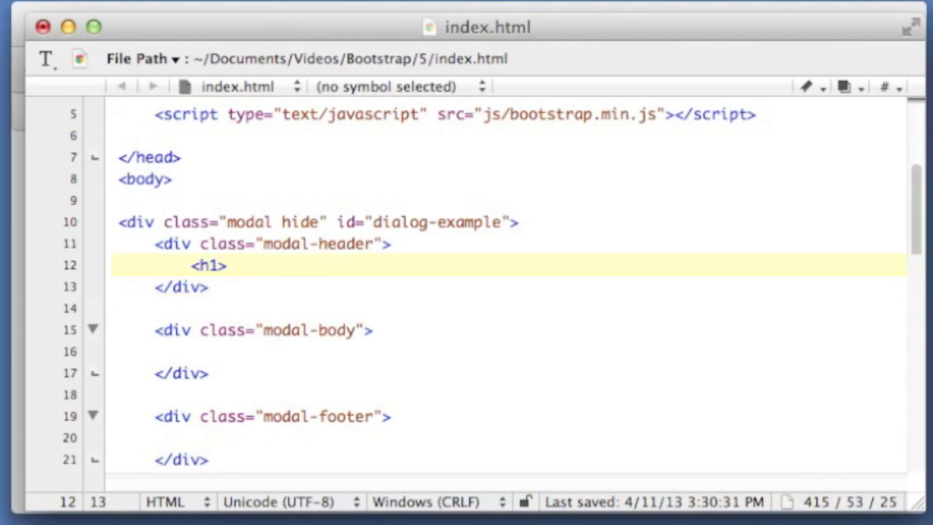
pyautogui.write('My Modal Di')
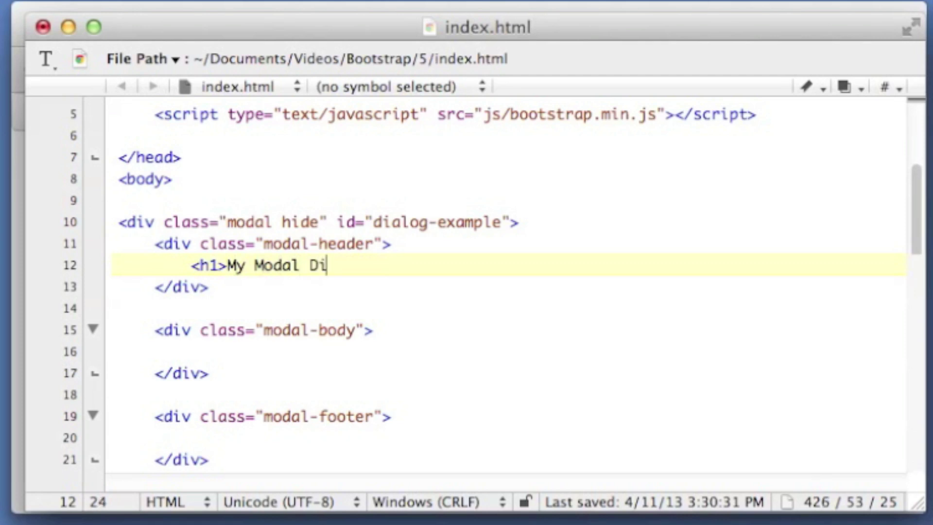
pyautogui.write('alog</h1>')
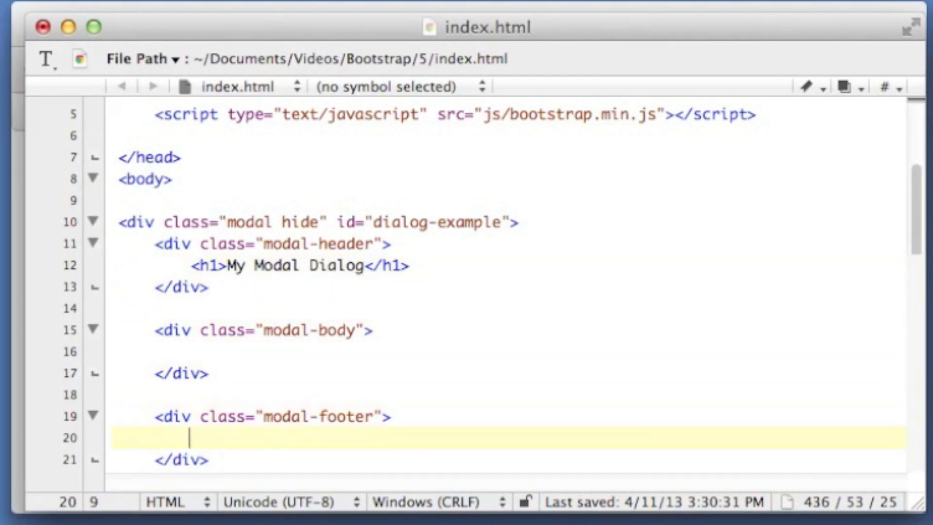
# - Add a 'Close' link with class btn and a 'Save' link with class btn btn-primary
pyautogui.write('<a href=')
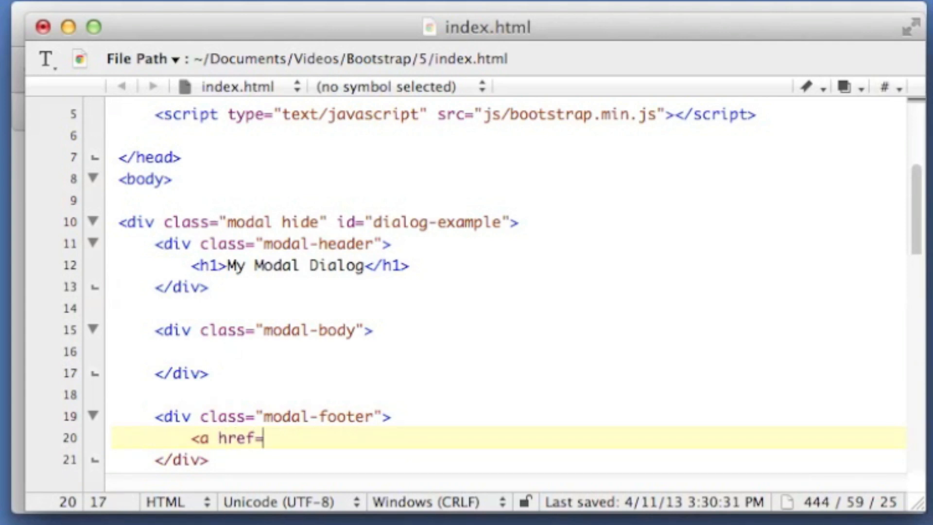
pyautogui.write('"#" da')
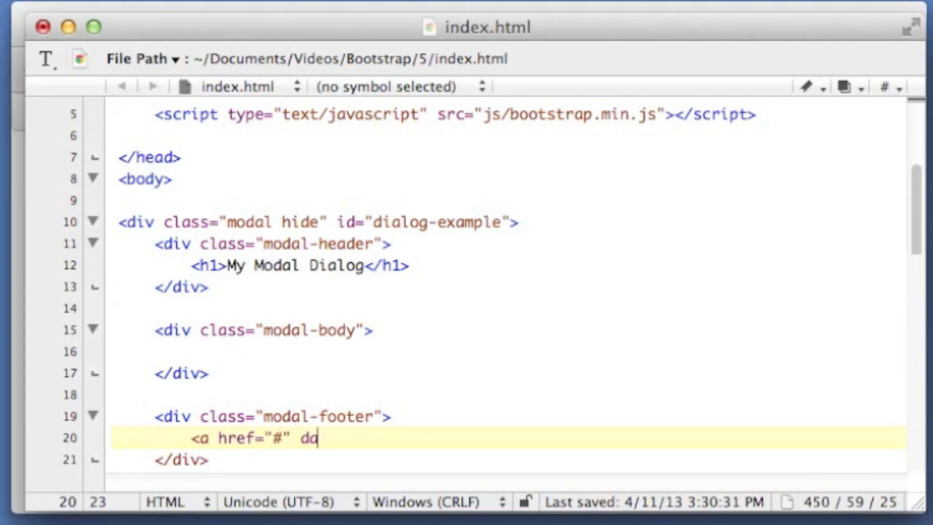
pyautogui.press('backspace')
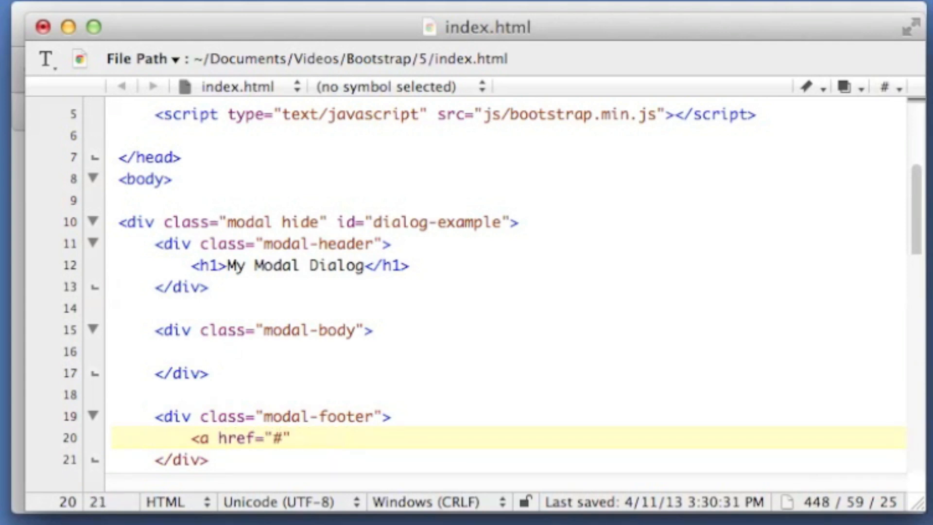
pyautogui.write('class="btn">Close</a>')
pyautogui.write('<a hre')
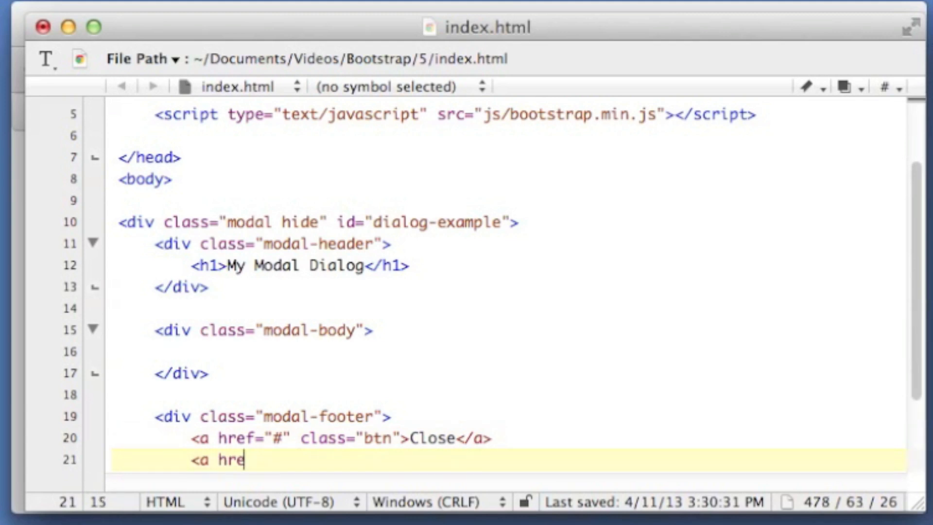
pyautogui.write('f="#"')
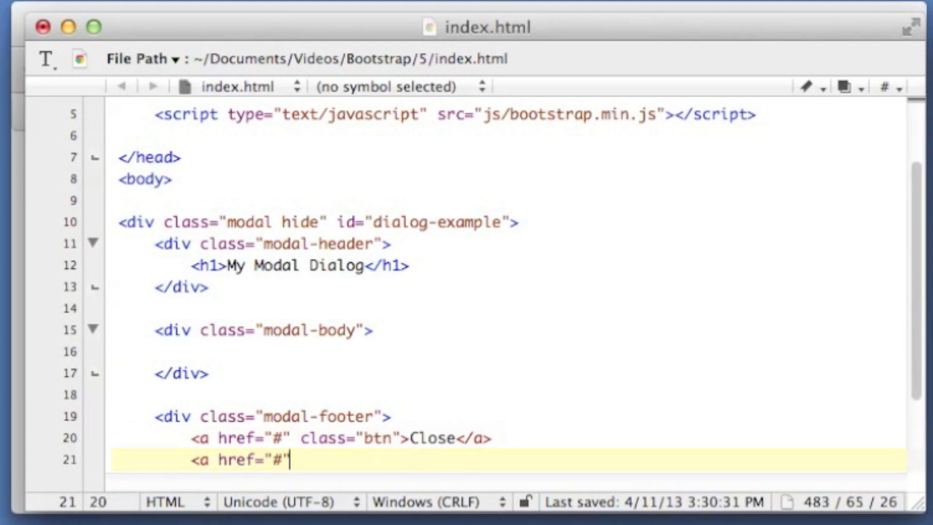
pyautogui.write('class="bt')
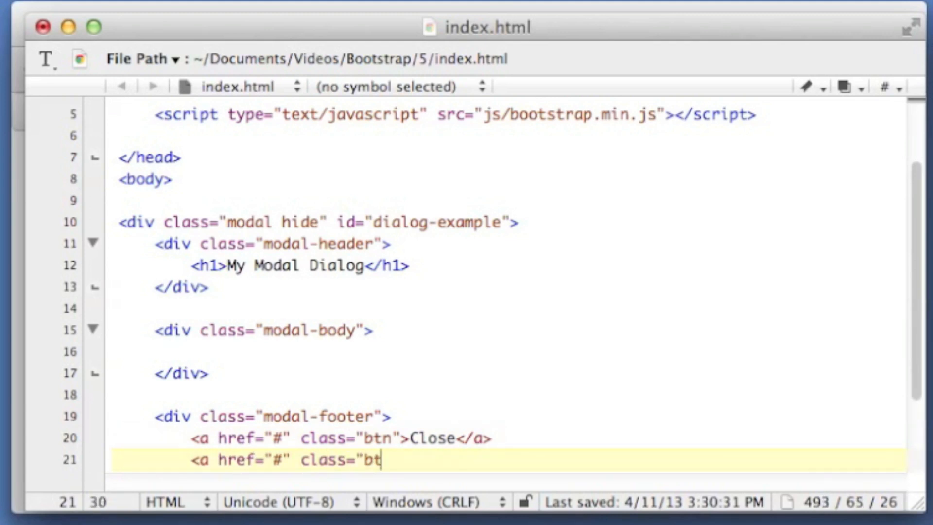
pyautogui.write('n btn-primary">Save</')
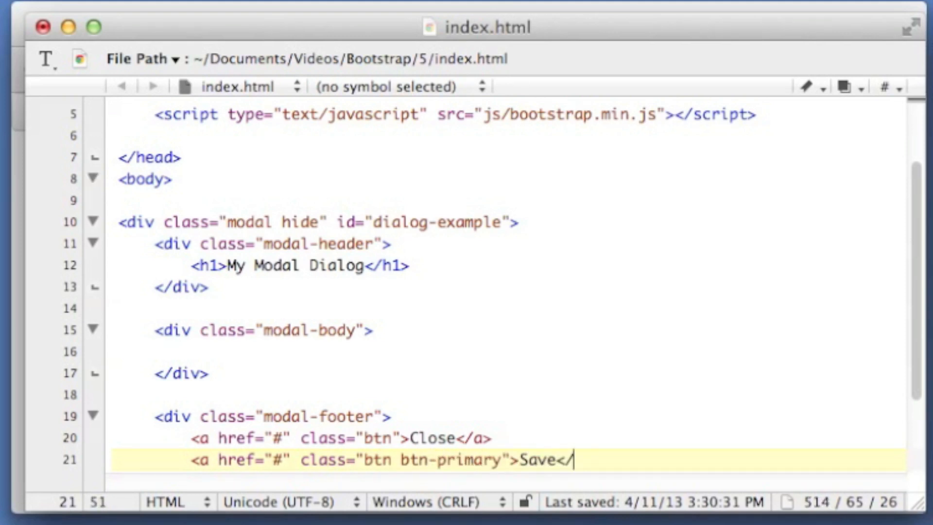
pyautogui.write('a>')
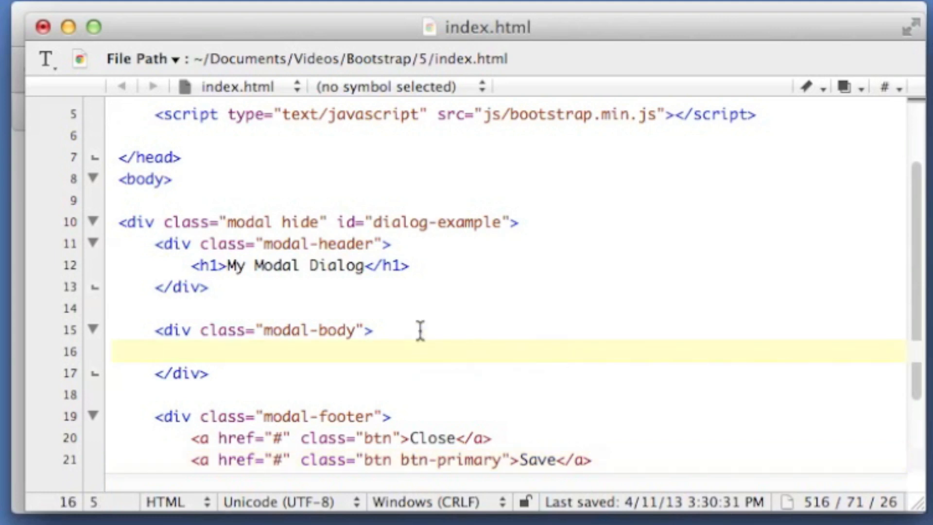
# - Put a paragraph reading 'This is the modal body.' inside modal-body
pyautogui.write('<p>')
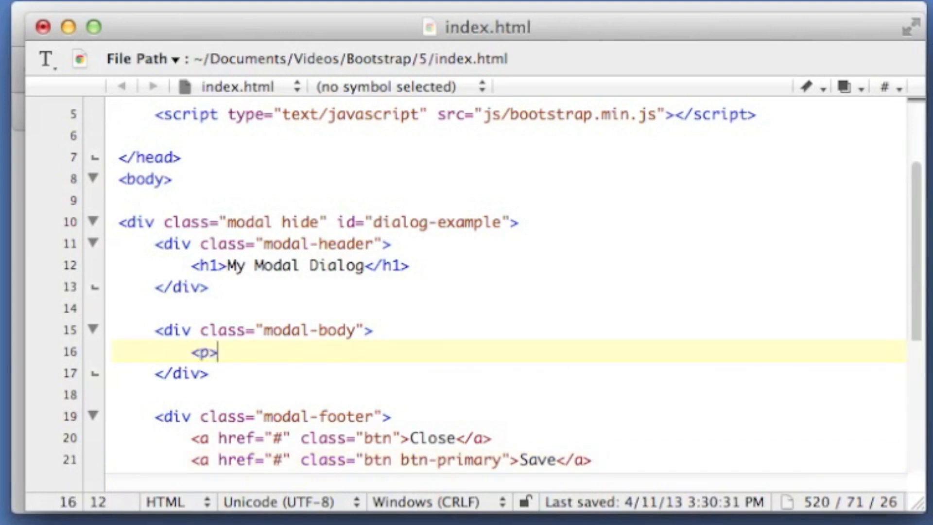
pyautogui.write('This is the modal body.</p>')
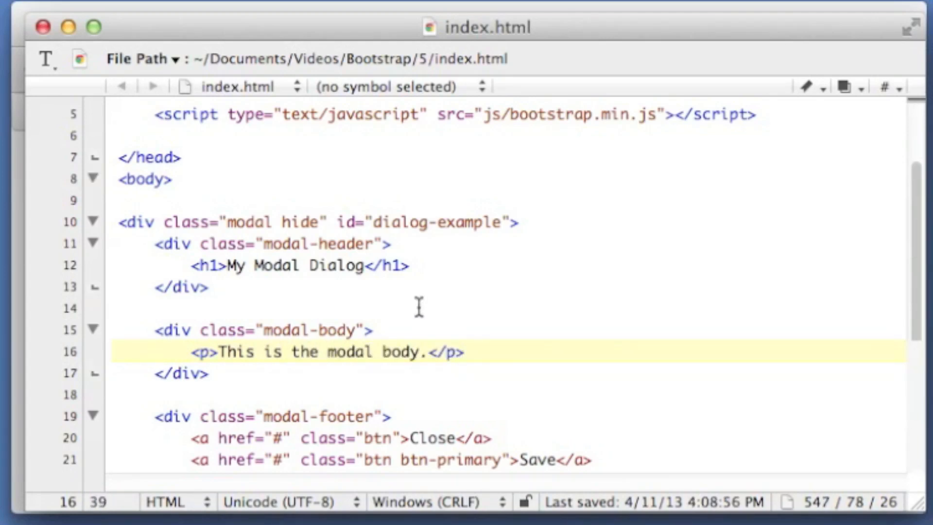
pyautogui.scroll(-3)
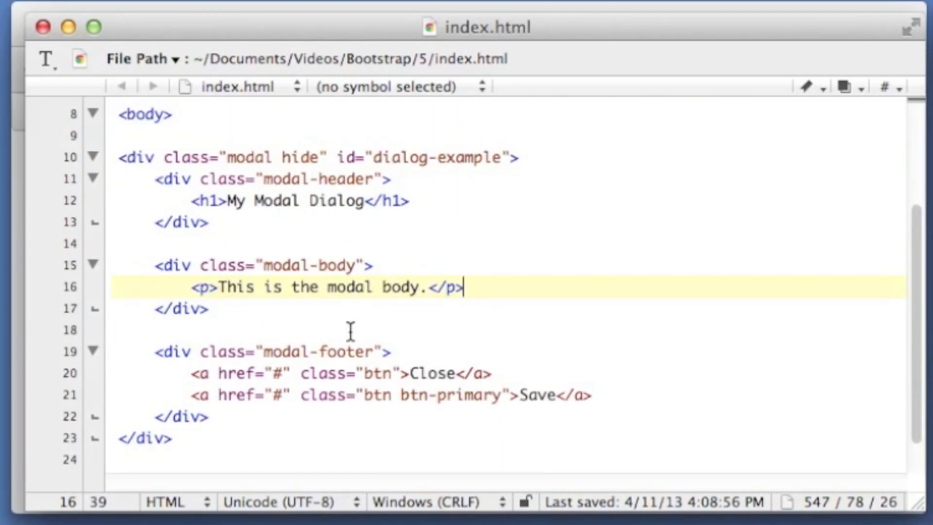
pyautogui.moveTo(350, 37)
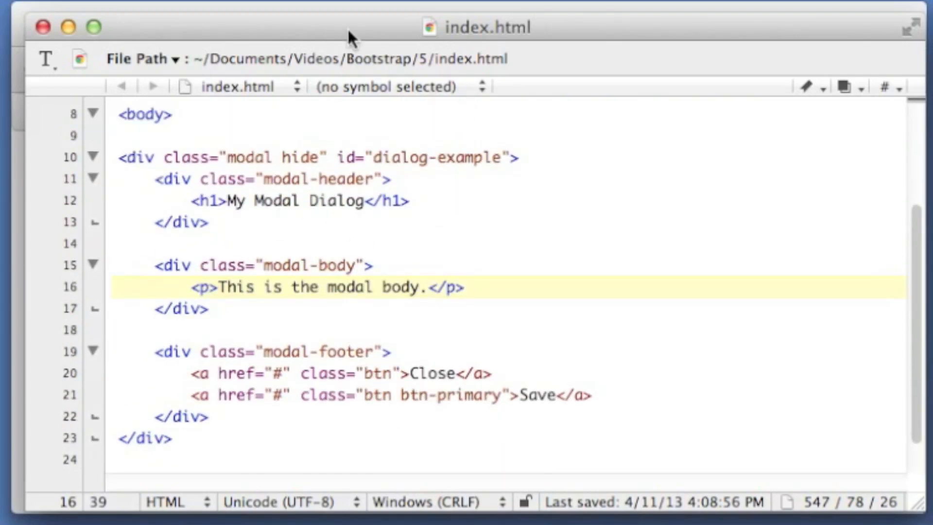
pyautogui.moveTo(283, 179)
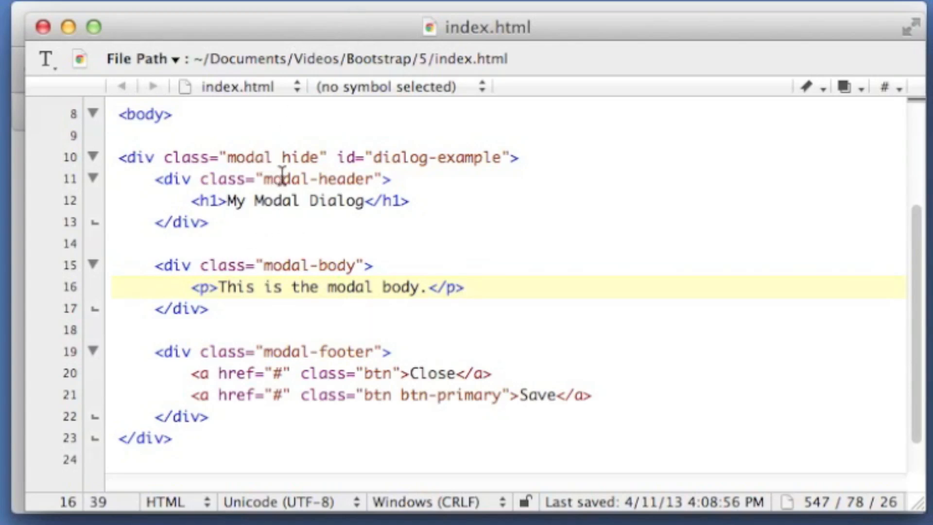
# - Add a paragraph with a 'Show modal dialog' link, id btn-show-modal, above the modal
pyautogui.click(256, 135)
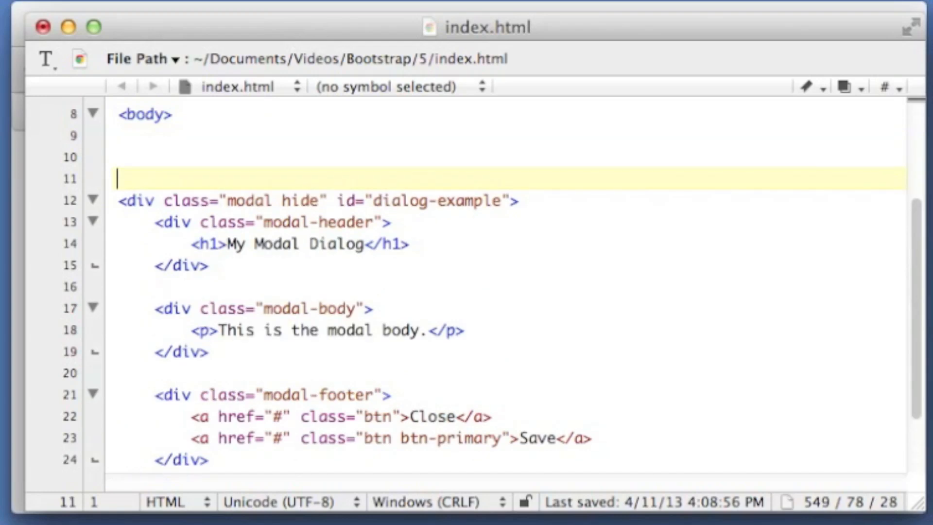
pyautogui.write('<p')
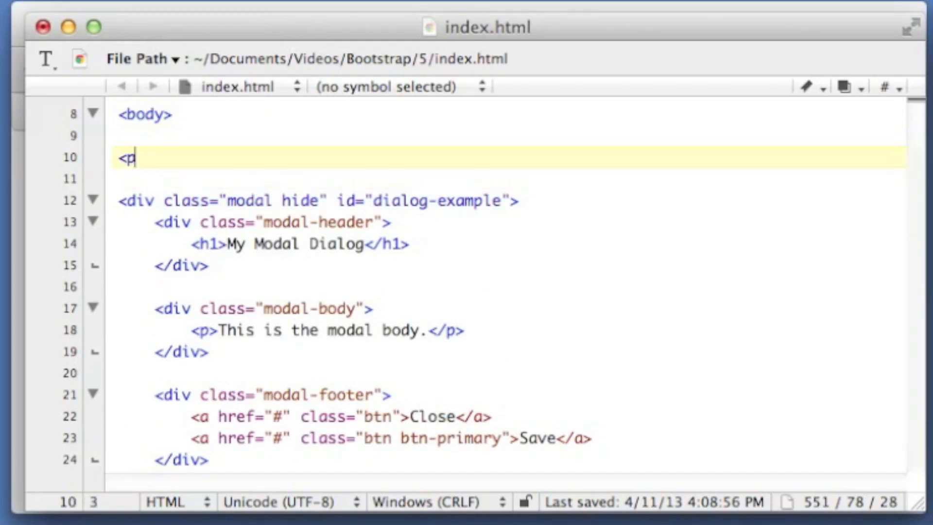
pyautogui.write('><')
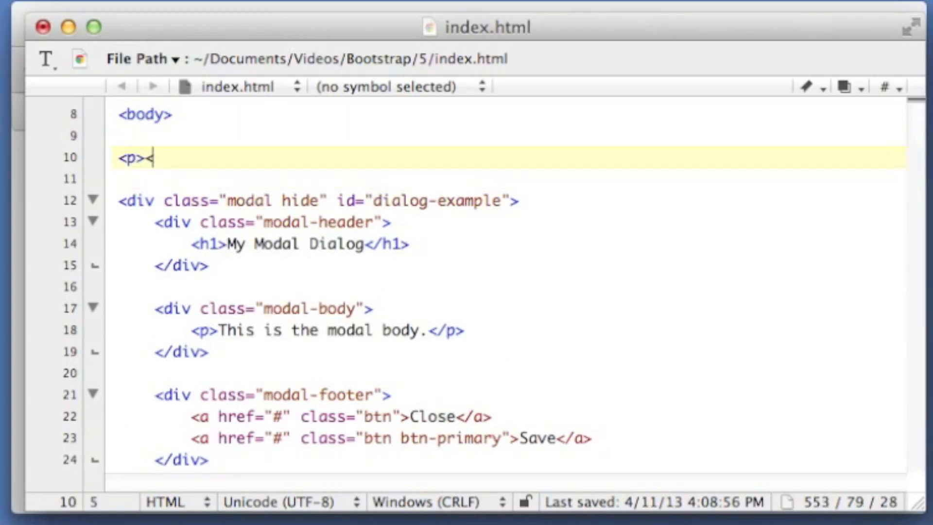
pyautogui.write('a href=')
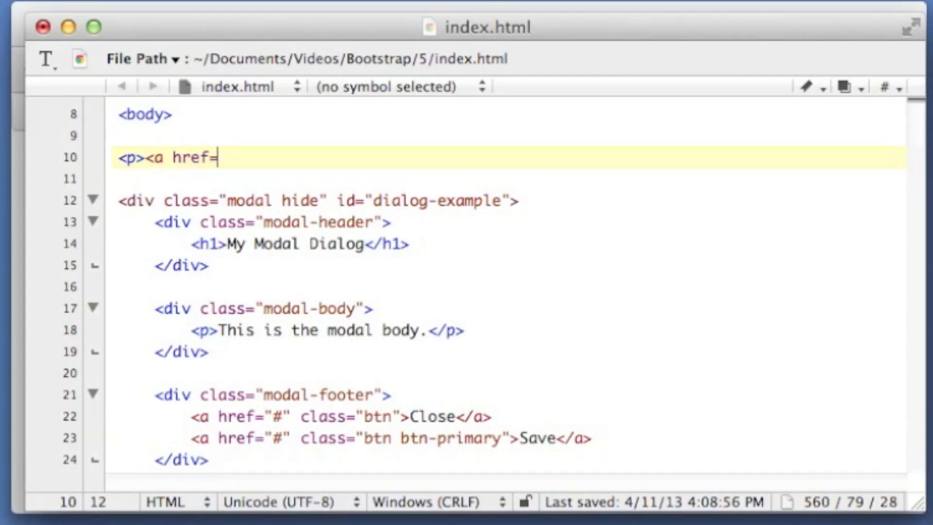
pyautogui.write('"#"')
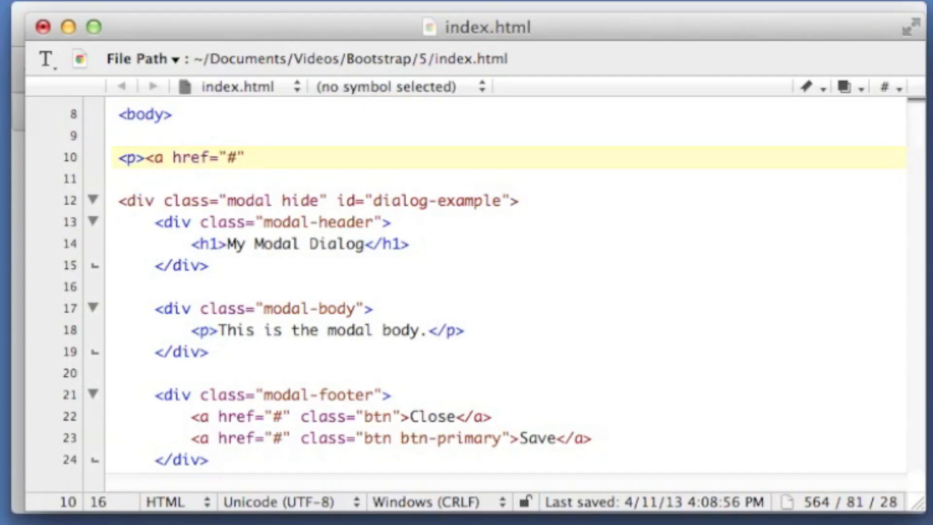
pyautogui.write('id="btn-sho')
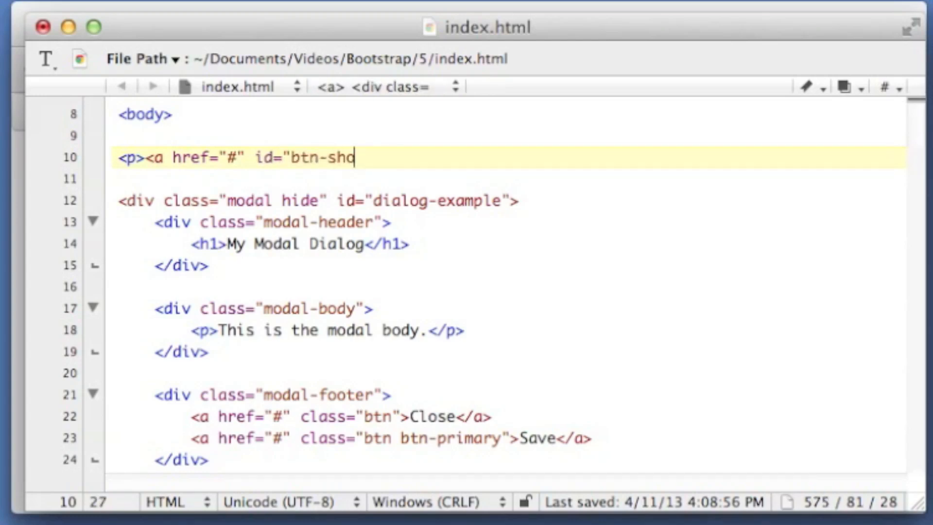
pyautogui.write('w-modal">Show')
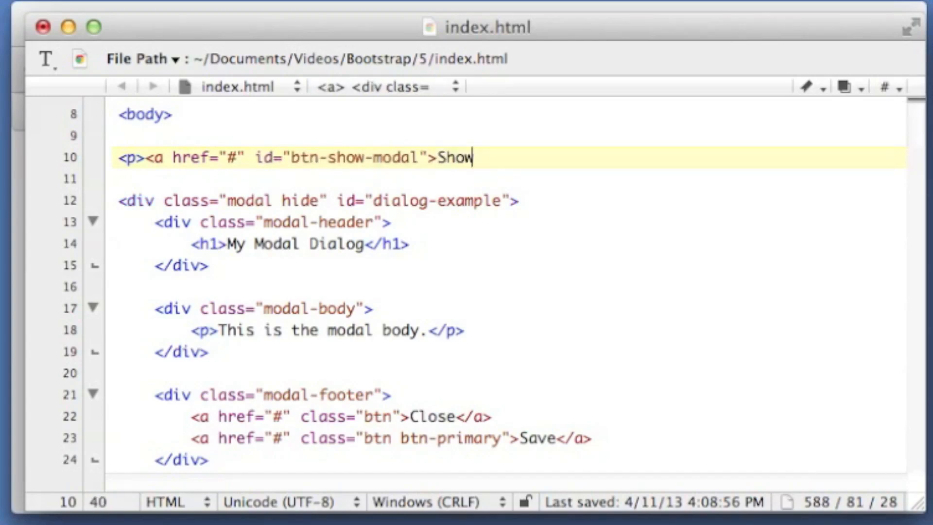
pyautogui.write('modal dialog</a>')
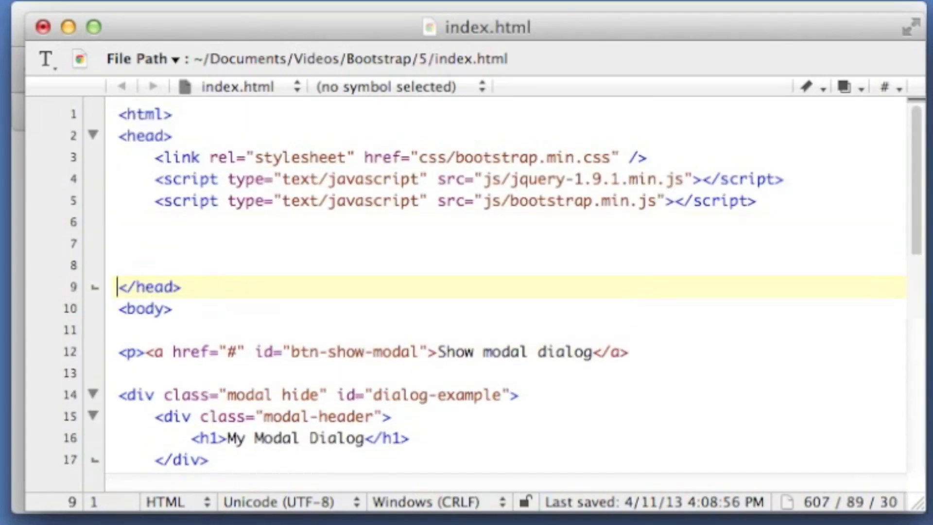
# - Start a head script with a #btn-show-modal click handler calling e.preventDefault()
pyautogui.write('<script type="text/javascript">')
pyautogui.write('$("')
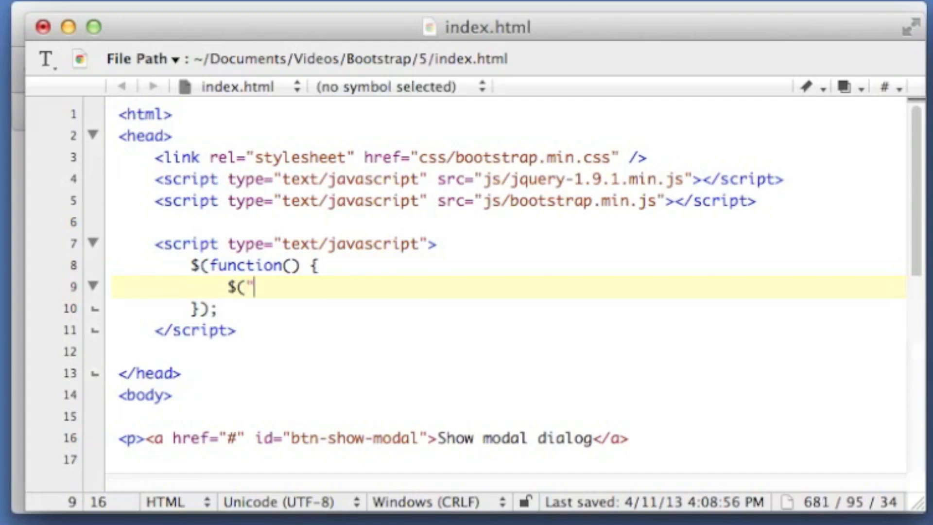
pyautogui.write('#btn-show-')
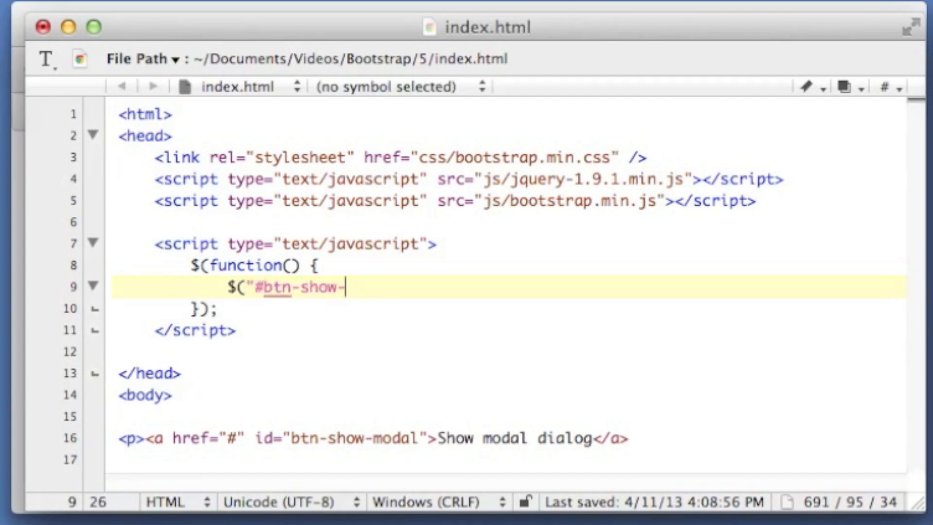
pyautogui.write('modal"')
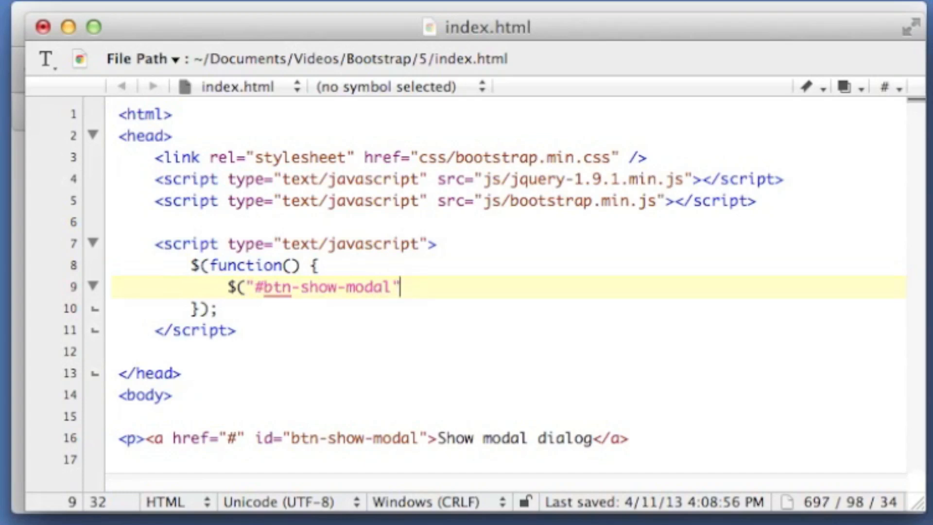
pyautogui.write(').click(')
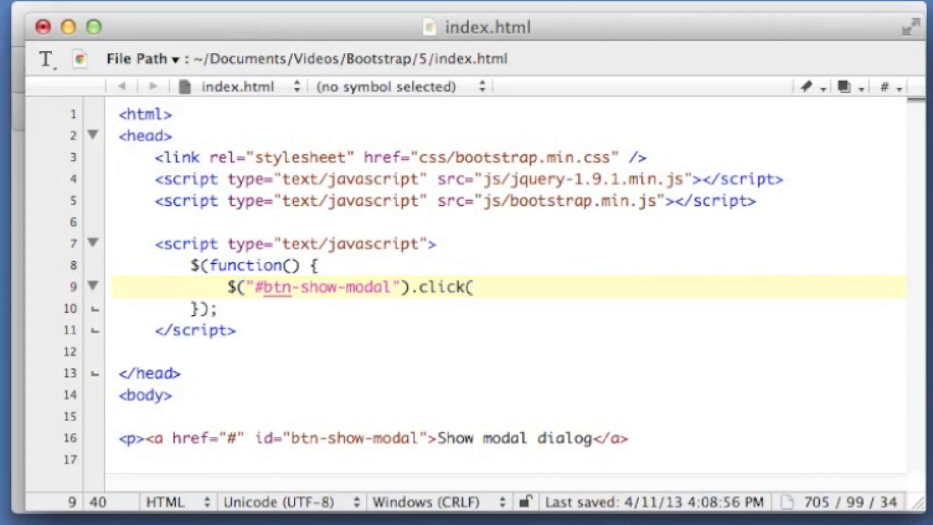
pyautogui.write('fun')
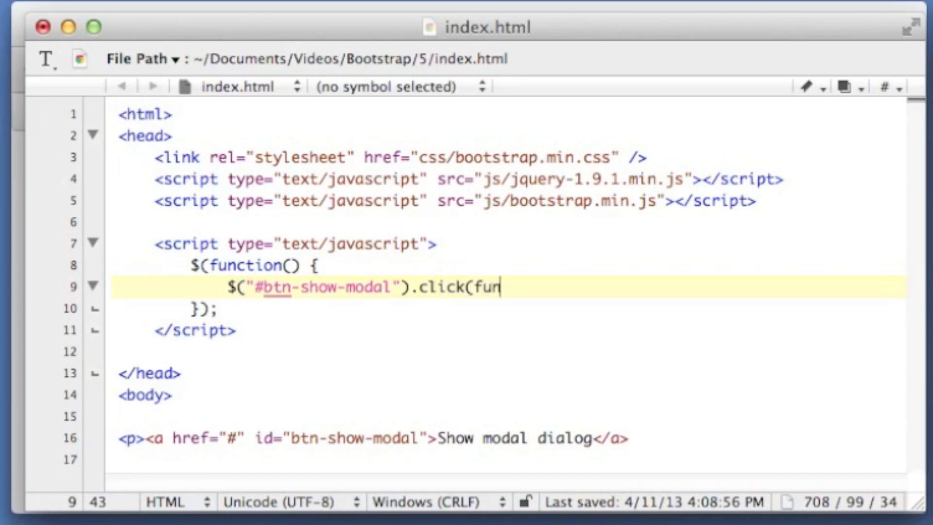
pyautogui.write('ction(e) {')
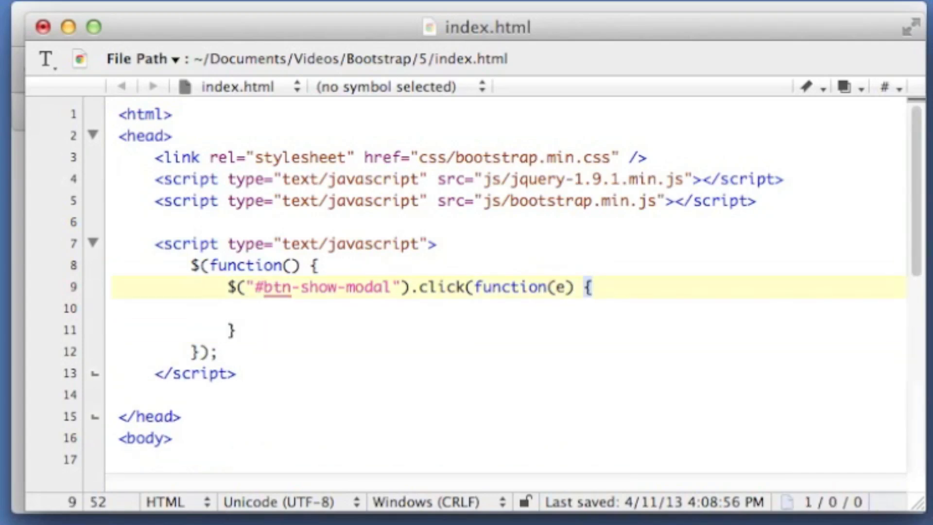
pyautogui.write('e.')
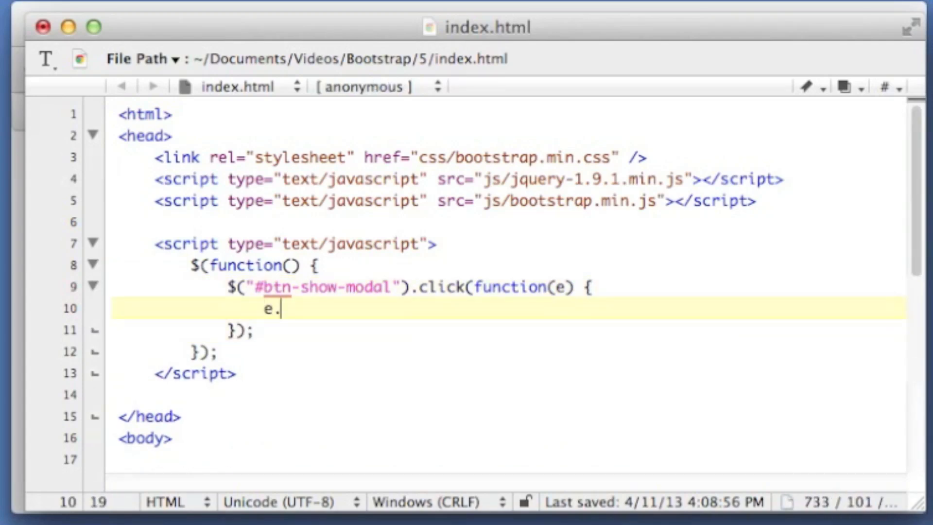
pyautogui.write('preventDefault();')
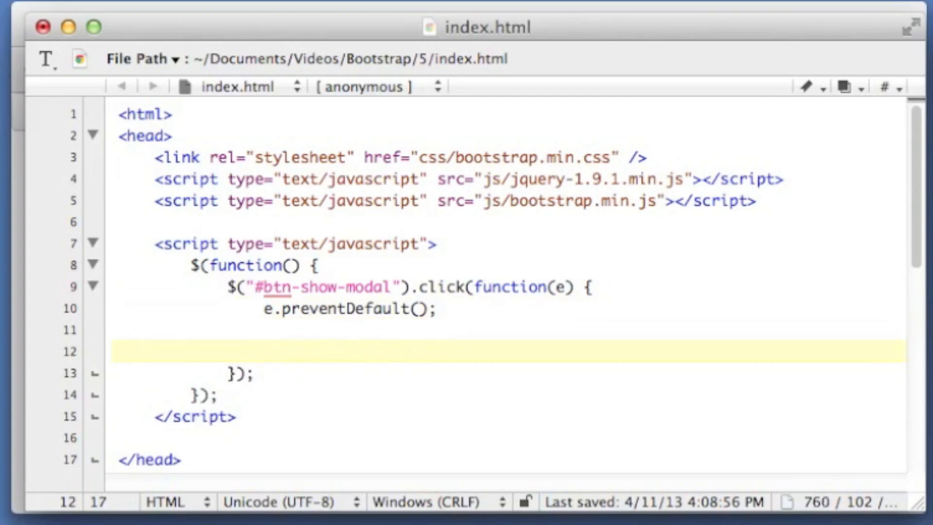
# - Make the handler show #dialog-example with modal('show')
pyautogui.write('#')
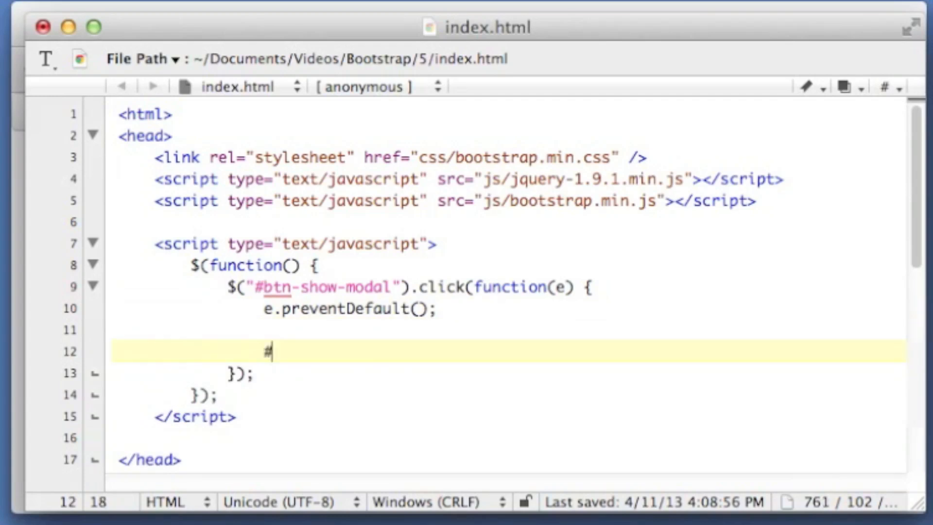
pyautogui.write('$("')
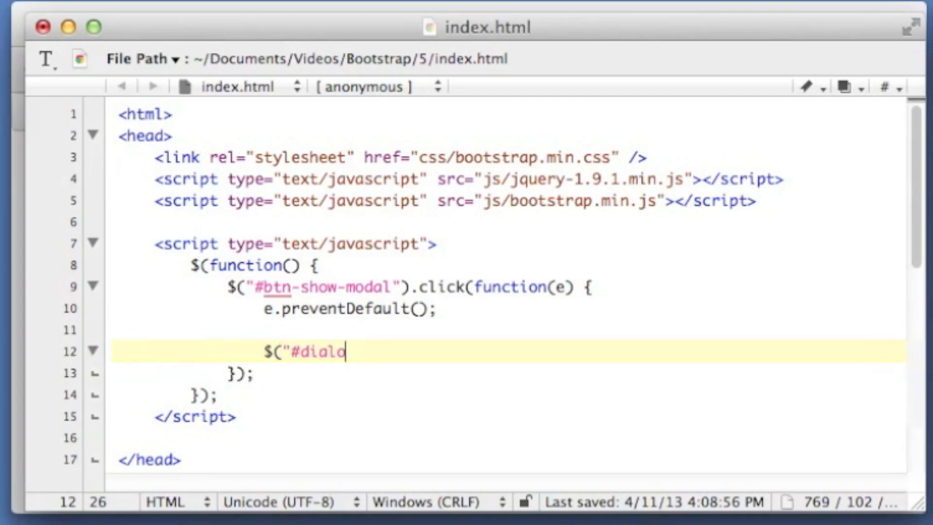
pyautogui.write('g-example")')
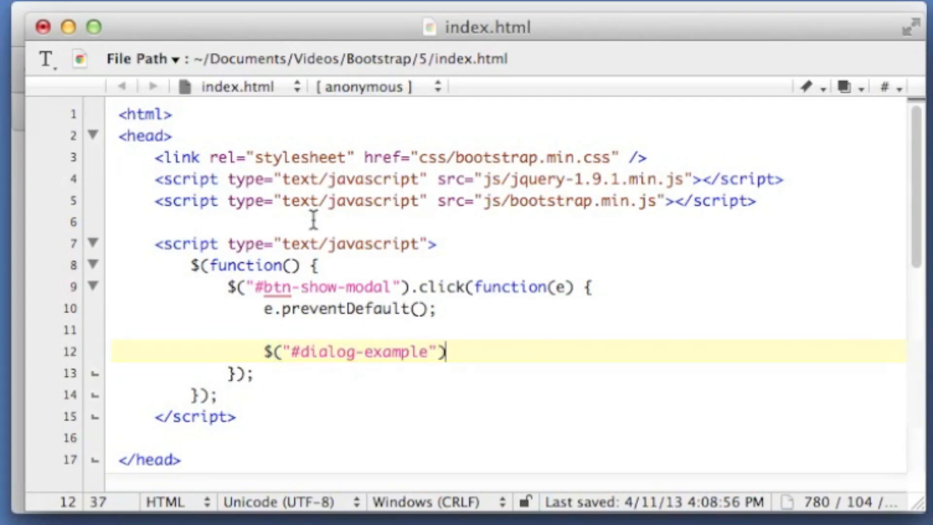
pyautogui.scroll(-3)
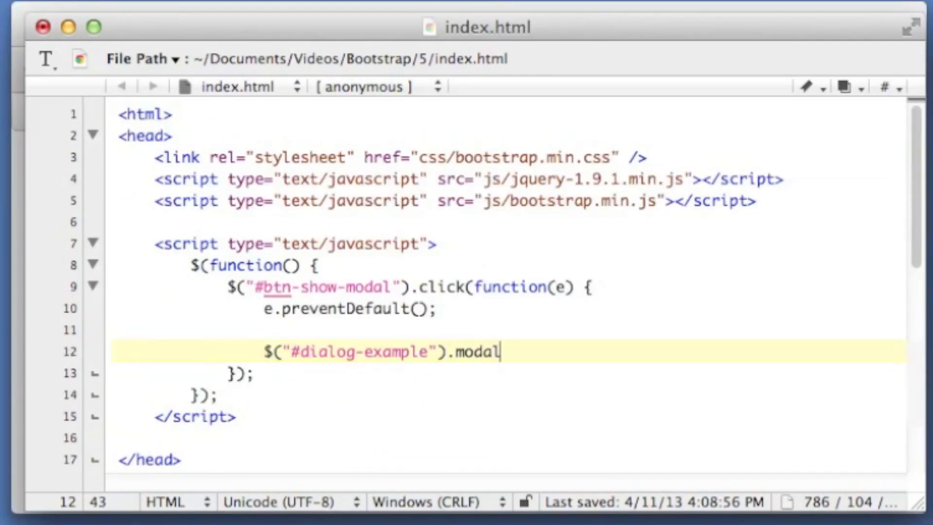
pyautogui.write("('show');")
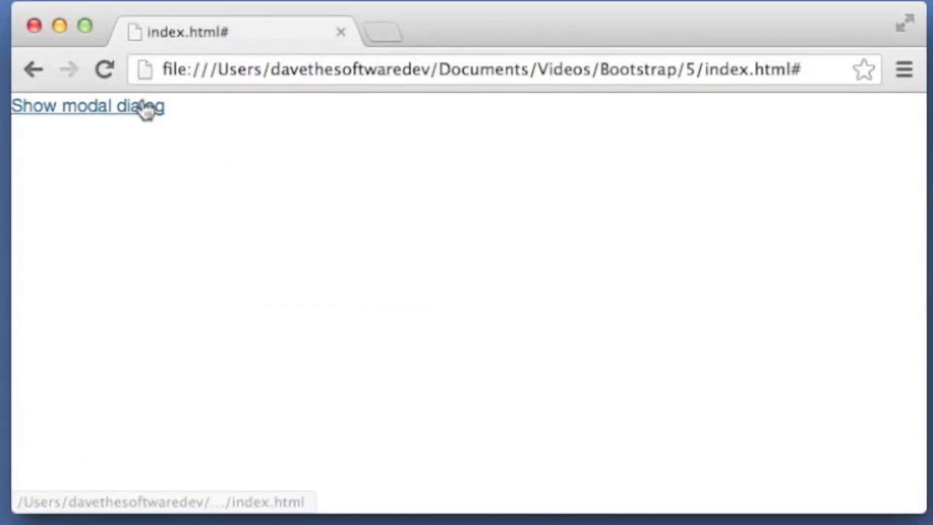
pyautogui.moveTo(140, 132)
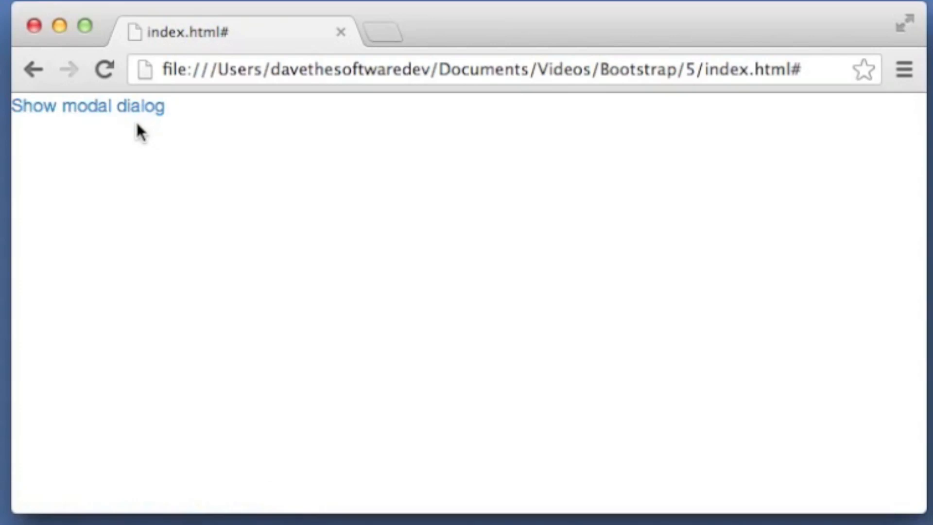
# - Open My Modal Dialog from 'Show modal dialog' in Chrome and dismiss it, twice
pyautogui.click(88, 106)
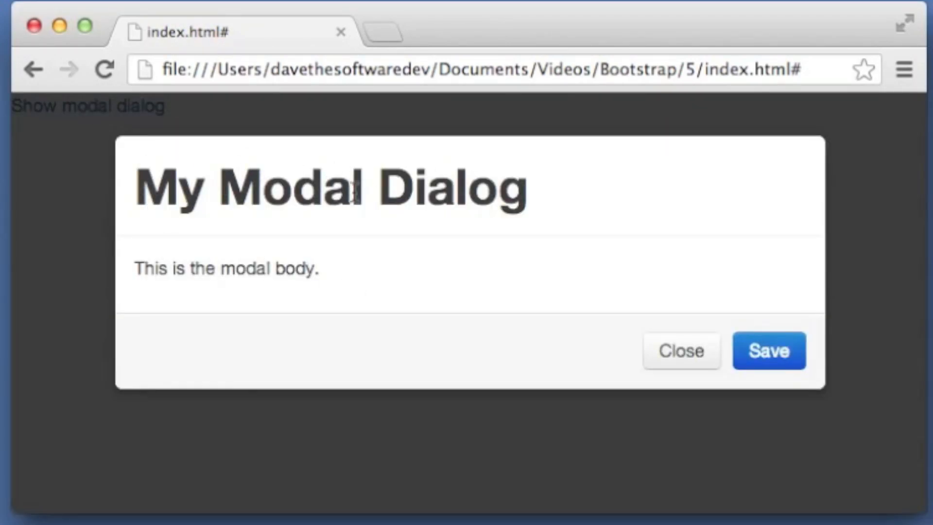
pyautogui.moveTo(191, 214)
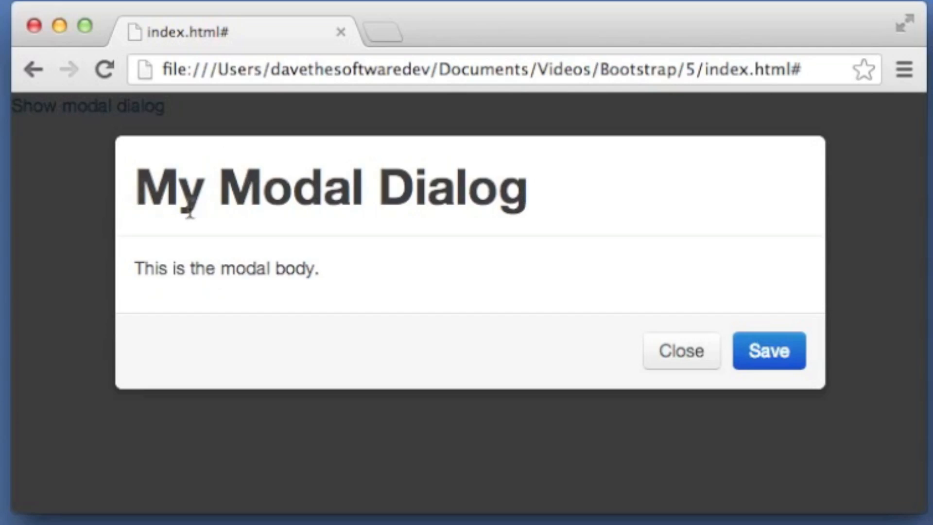
pyautogui.moveTo(801, 292)
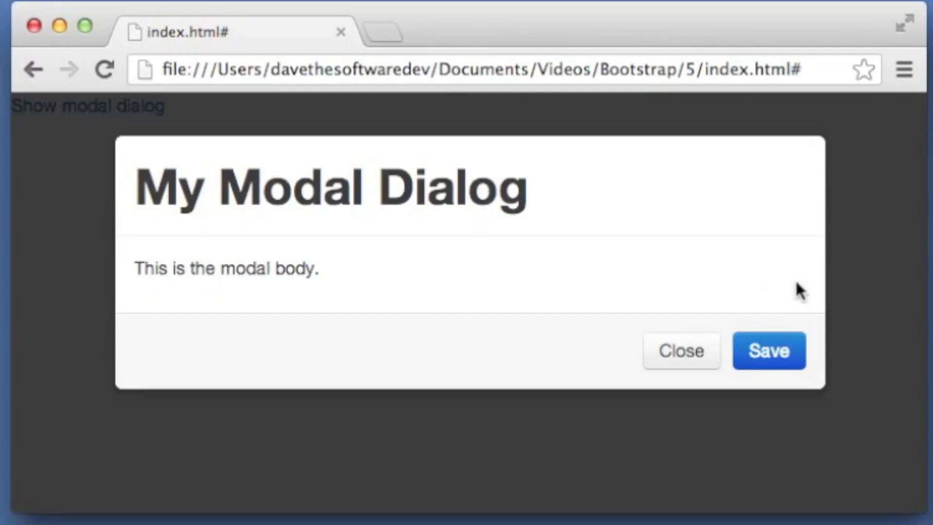
pyautogui.moveTo(289, 326)
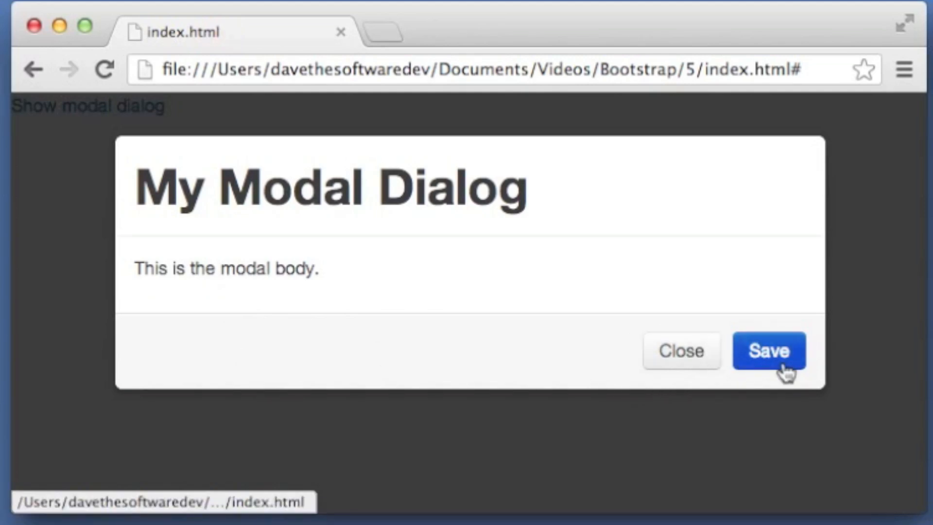
pyautogui.moveTo(682, 351)
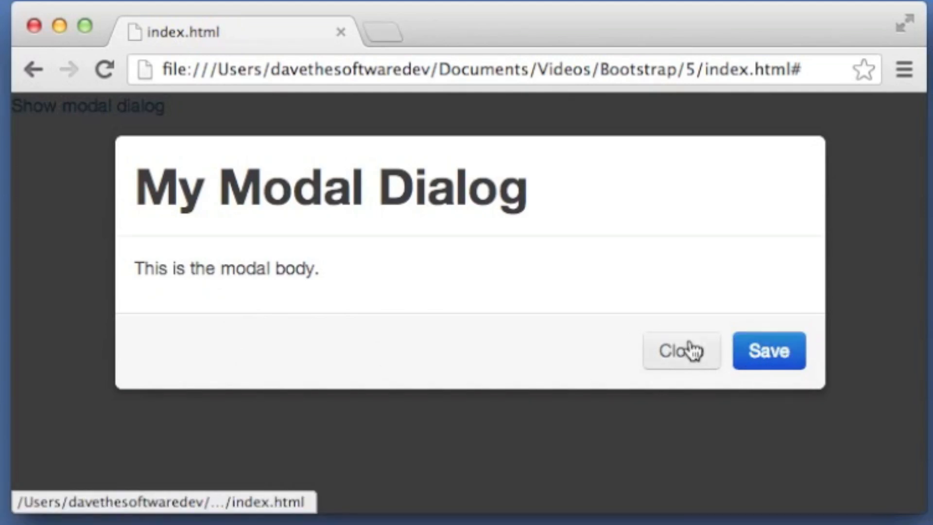
pyautogui.click(681, 350)
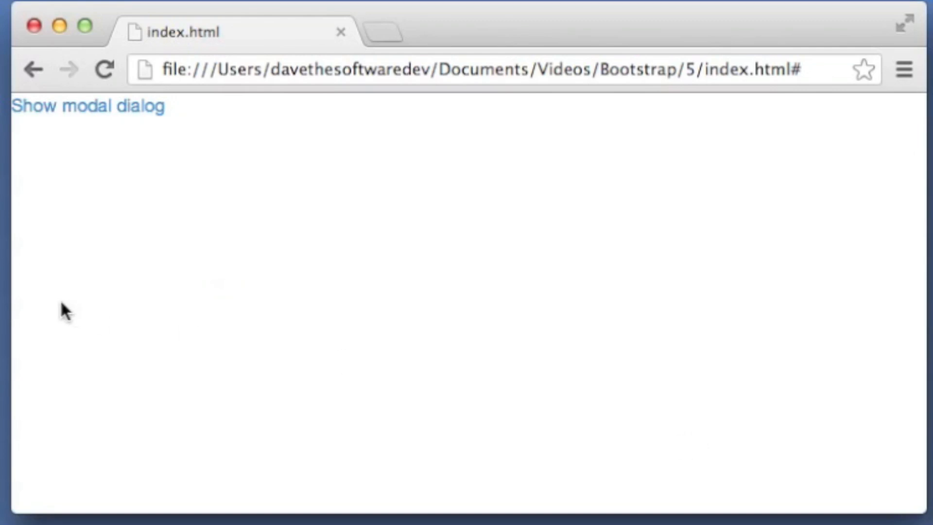
pyautogui.click(88, 106)
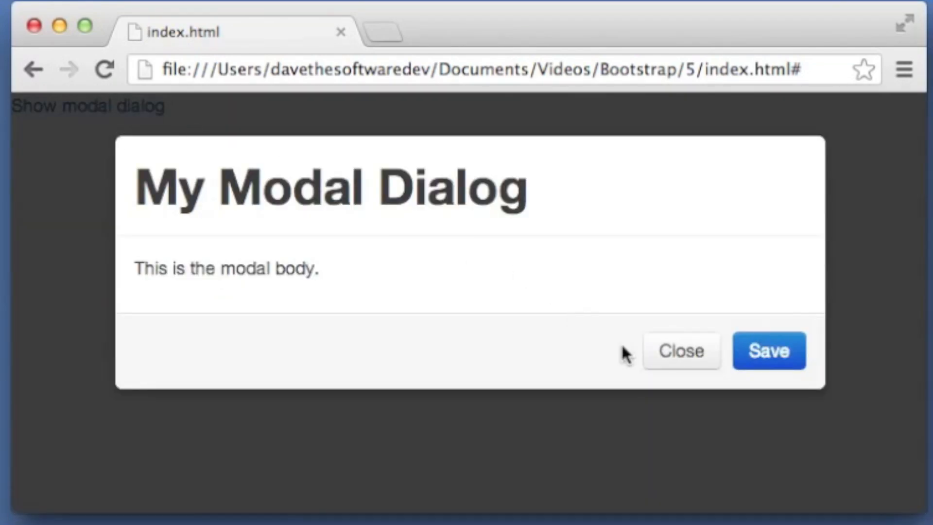
pyautogui.click(681, 351)
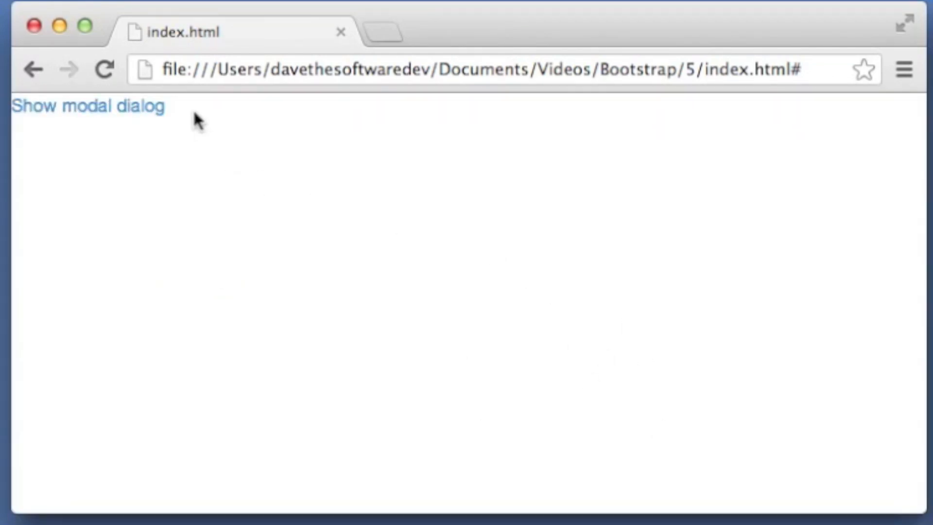
pyautogui.click(88, 106)
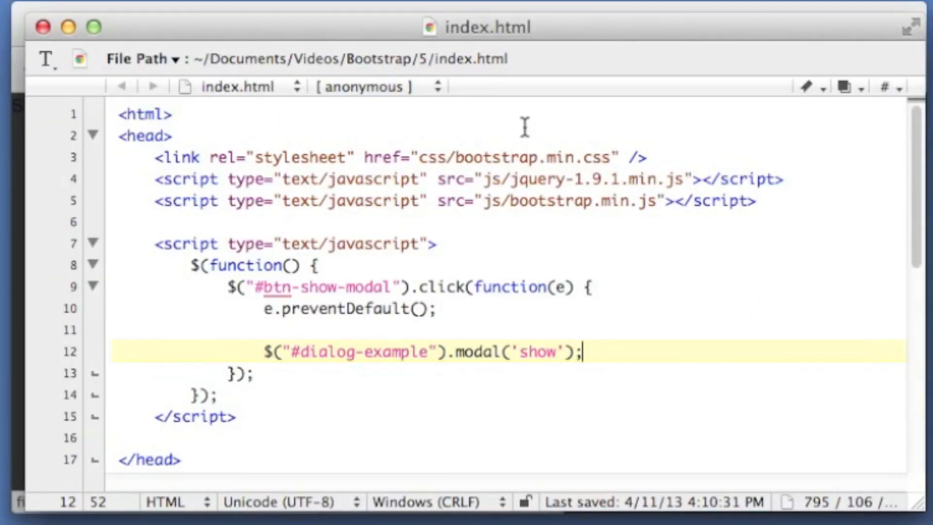
# - Add data-dismiss="modal" to the Close link and test closing the dialog
pyautogui.scroll(-3)
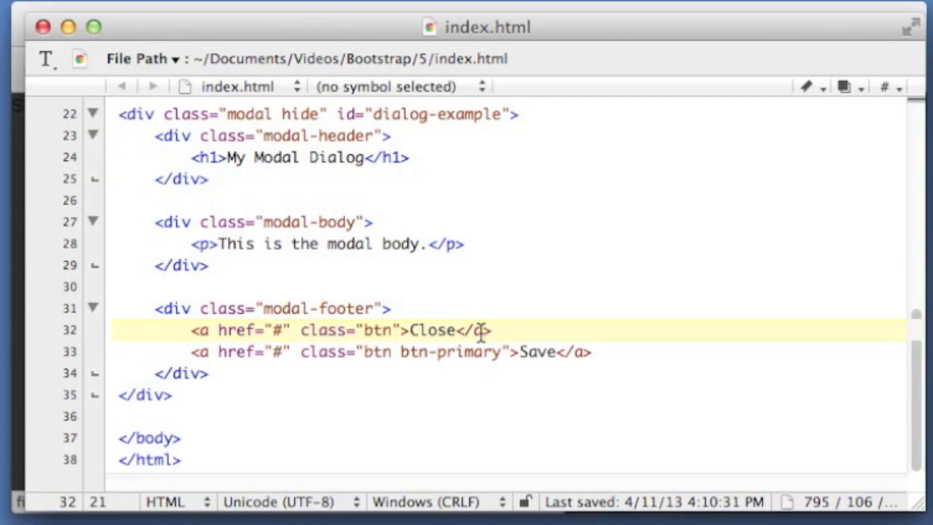
pyautogui.write('data-dism')
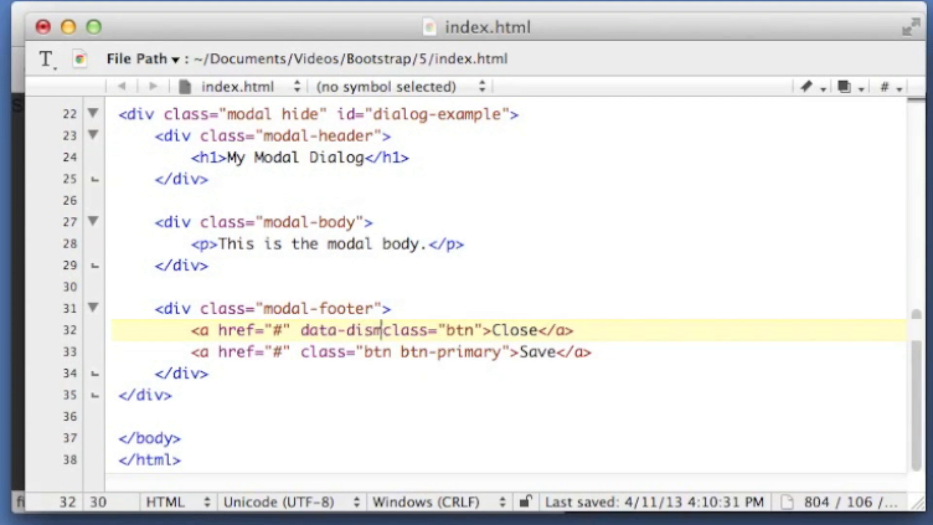
pyautogui.write('iss="mod')
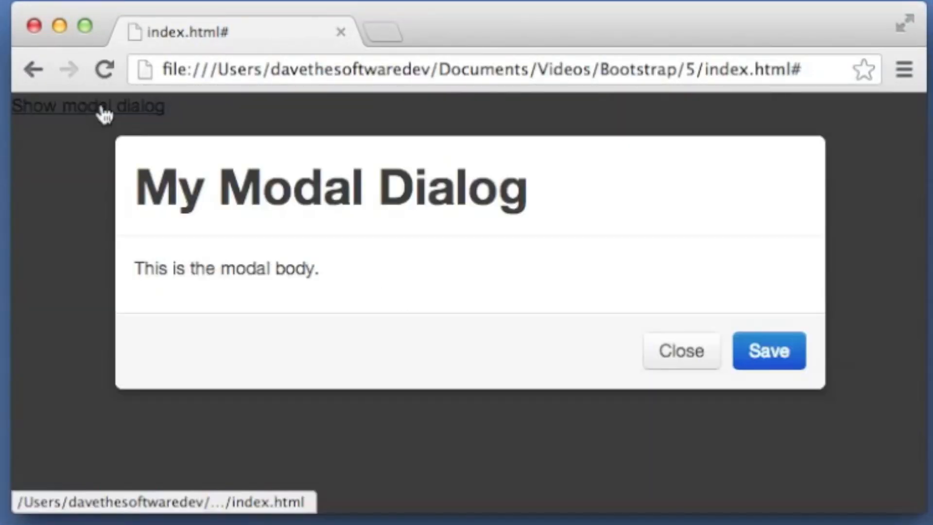
pyautogui.click(681, 350)
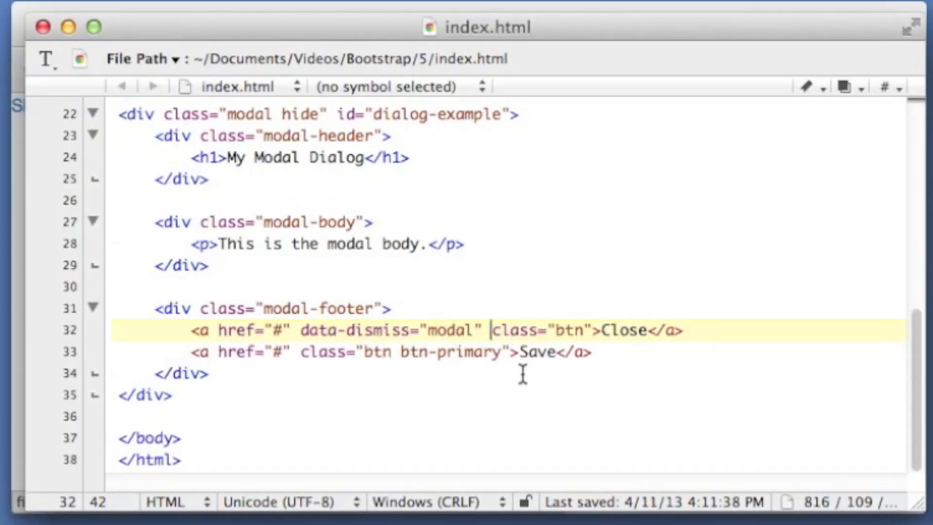
# - Give the Save link the id btn-save
pyautogui.click(699, 337)
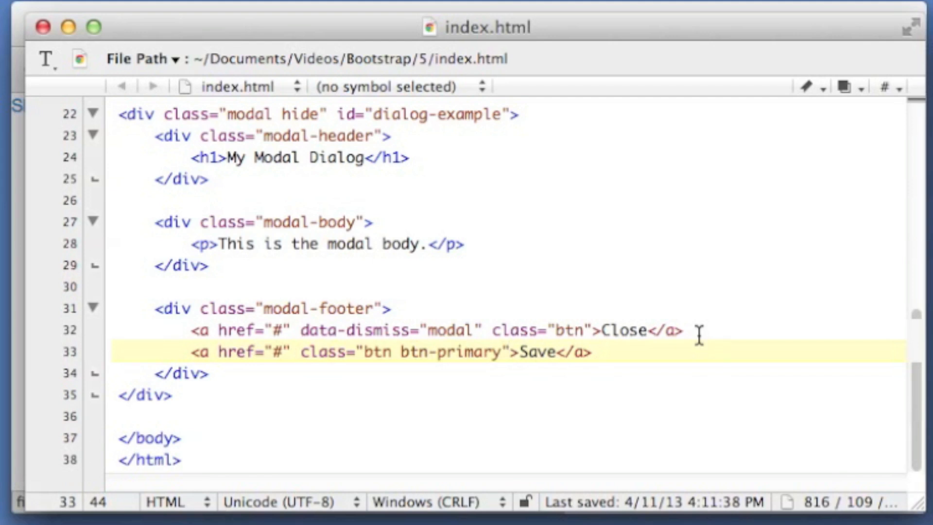
pyautogui.write('id="btn-')
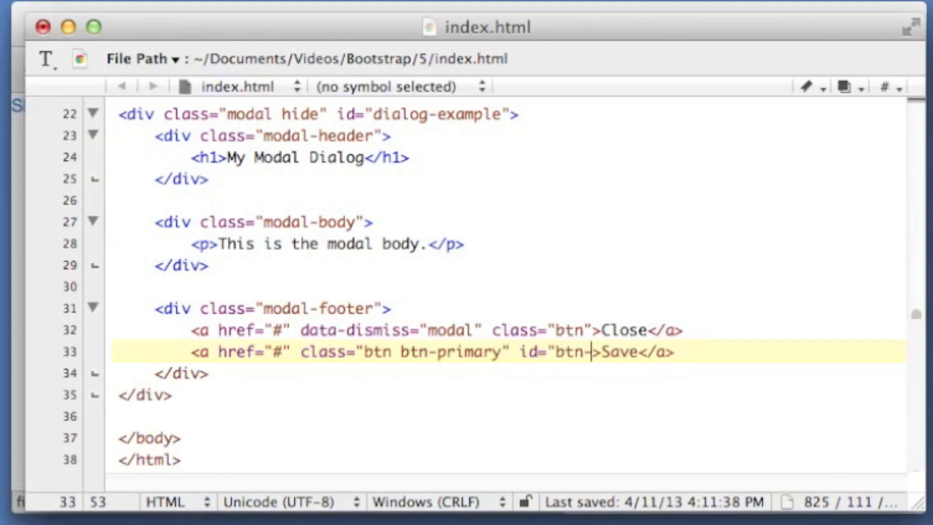
pyautogui.scroll(3)
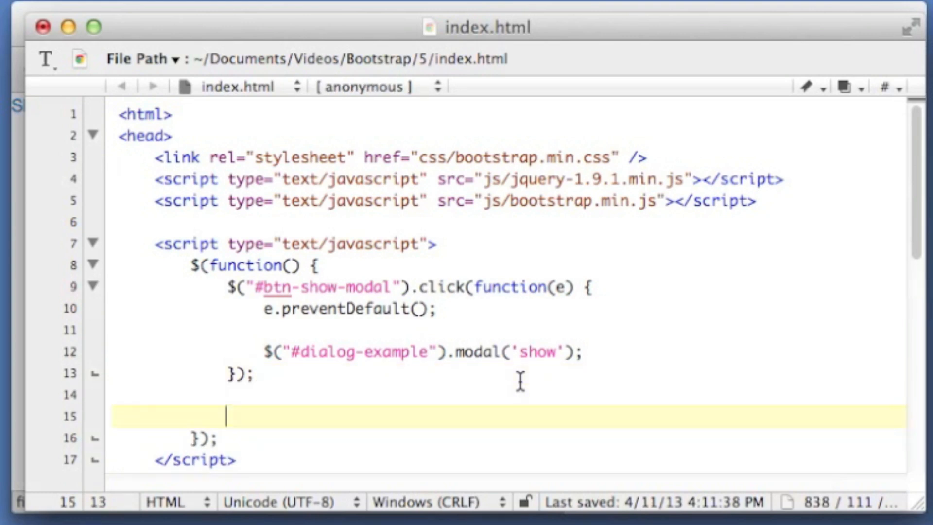
# - Write a #btn-save click handler with preventDefault, a #dialog-example call and alert('Saved!')
pyautogui.write('$("#b')
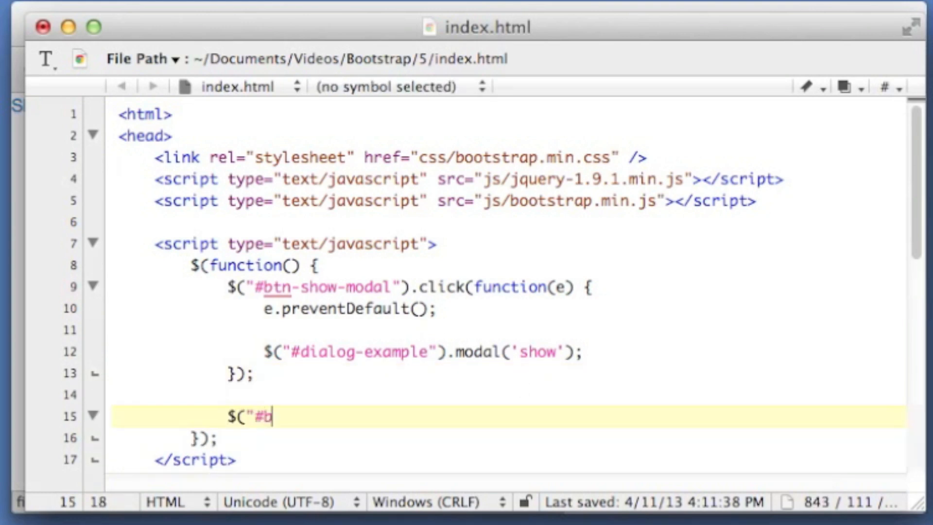
pyautogui.write('tn-save").click')
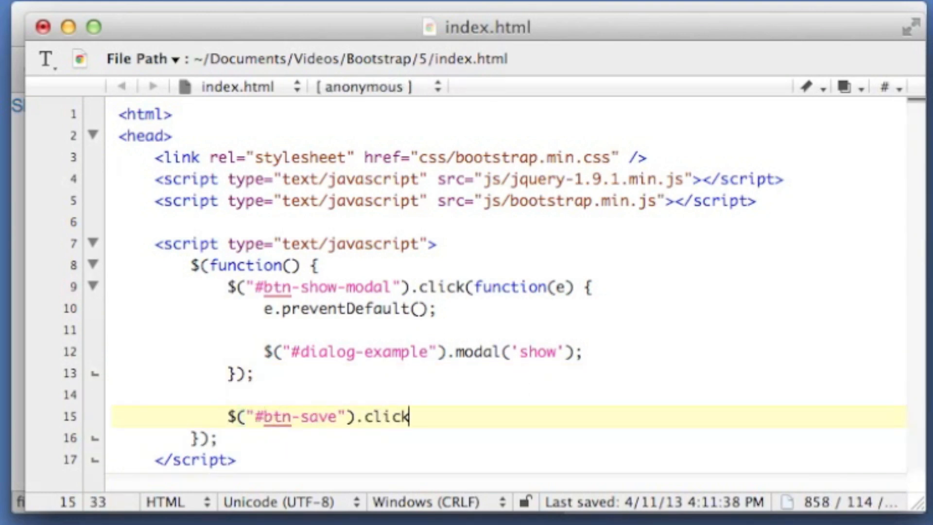
pyautogui.write('(function(e)) {')
pyautogui.write('})')
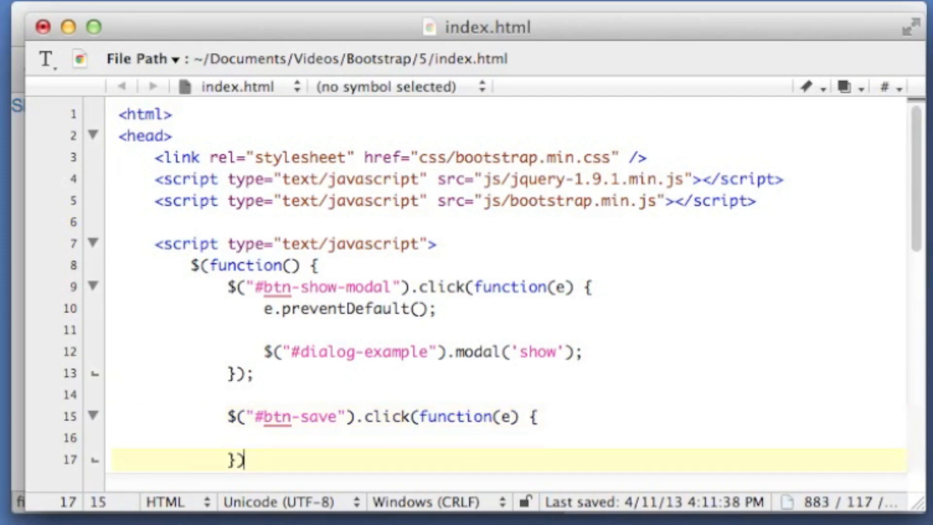
pyautogui.write('e.')
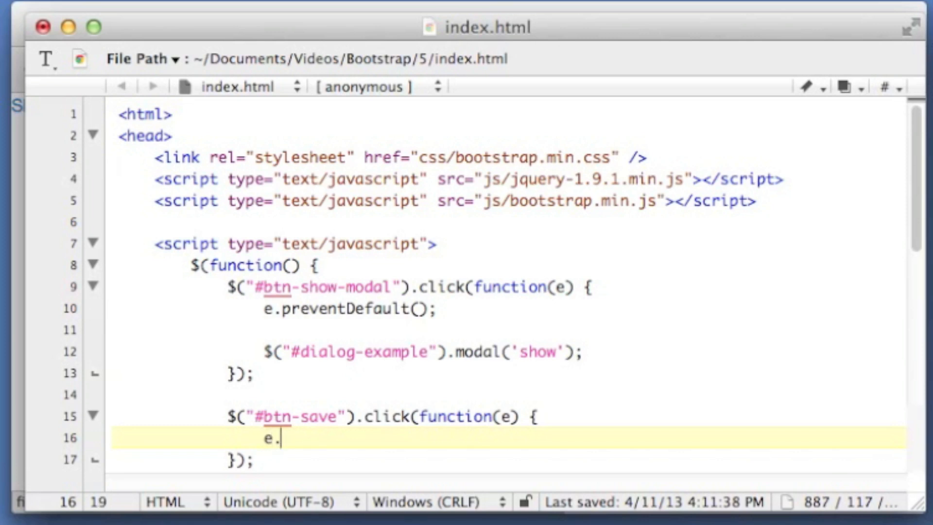
pyautogui.write('preventDefault();')
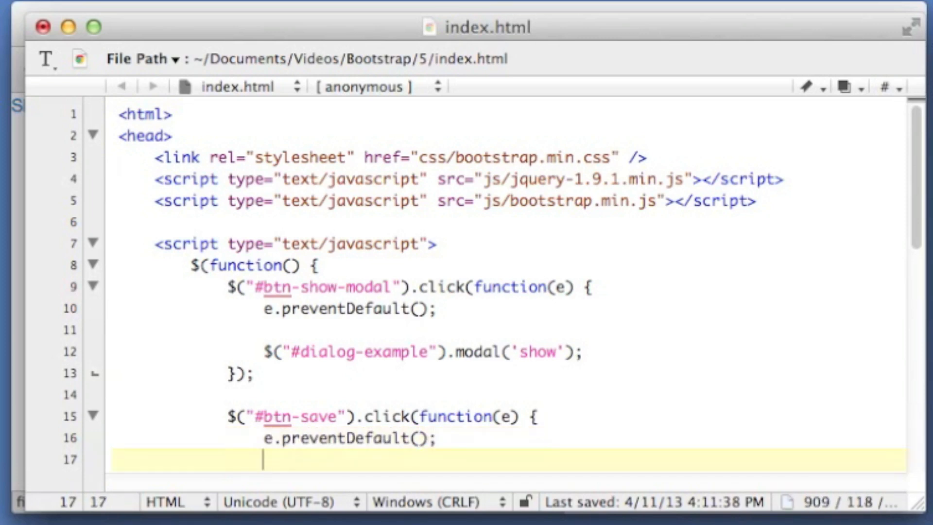
pyautogui.write('$("')
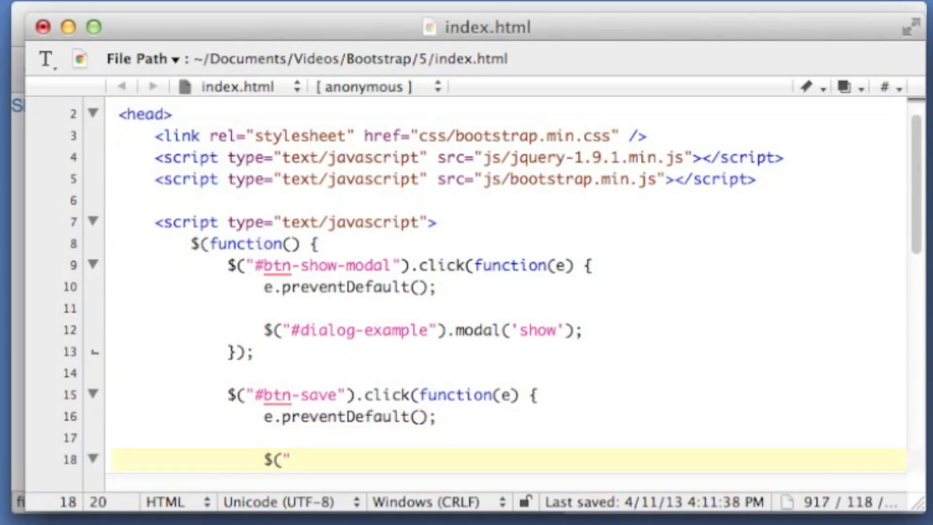
pyautogui.write('#dialog-example").modal(\'hide\');')
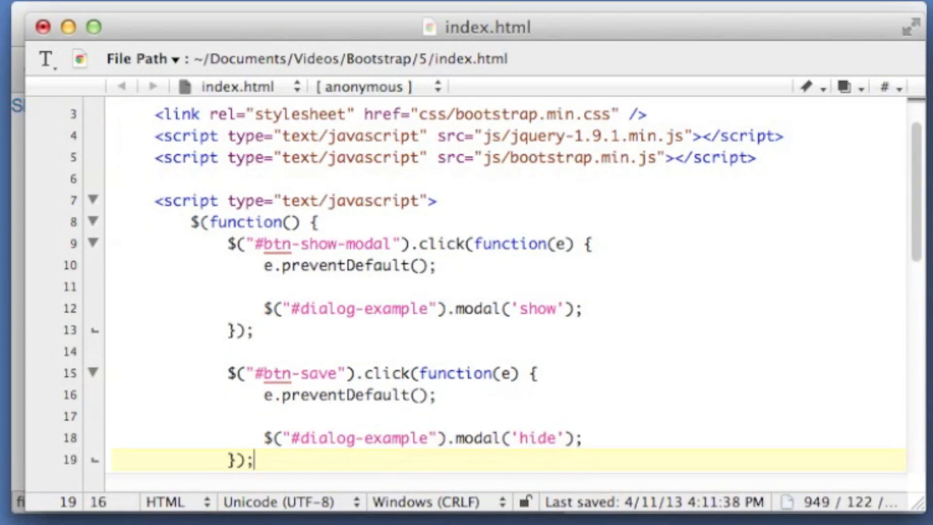
pyautogui.write('aer')
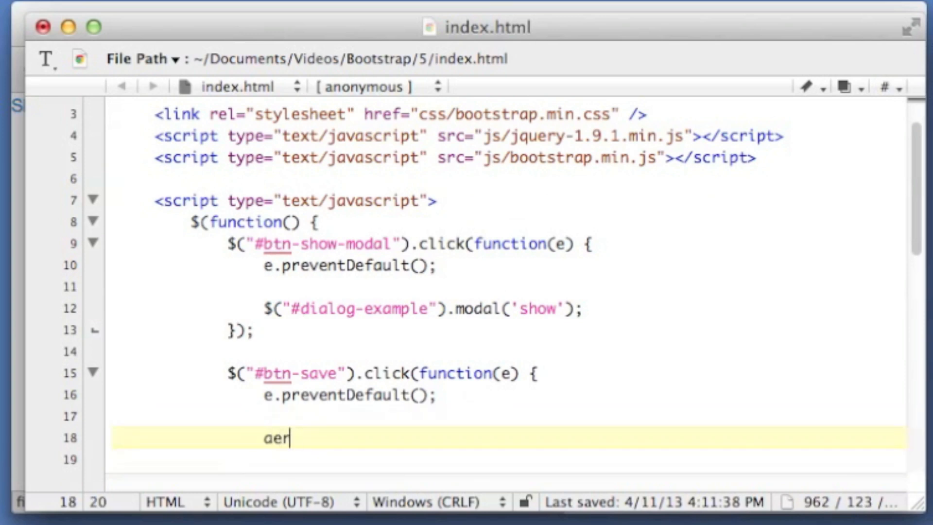
pyautogui.write("alert('Saved")
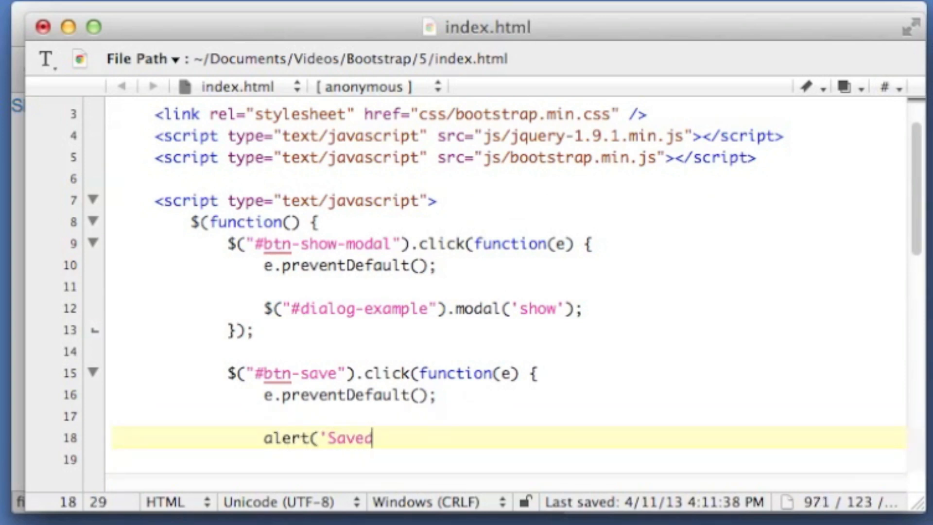
pyautogui.write("!');")
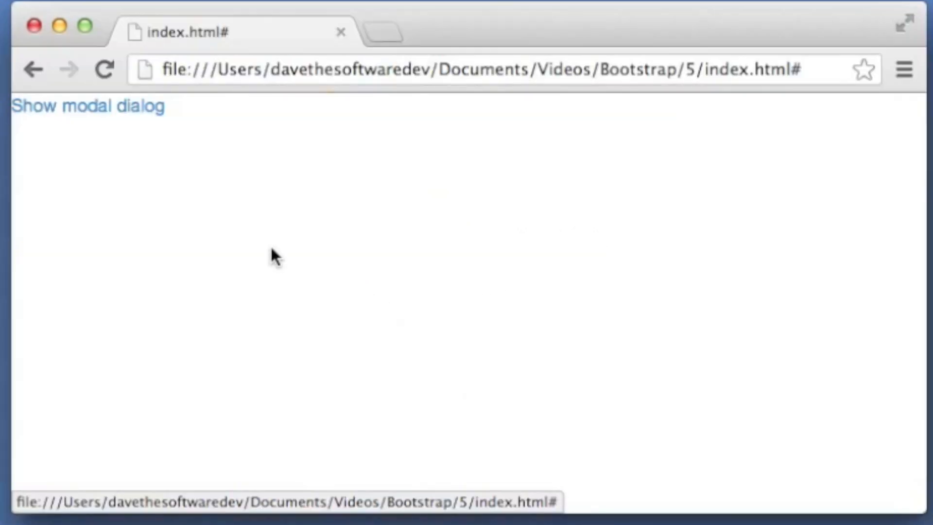
pyautogui.moveTo(101, 119)
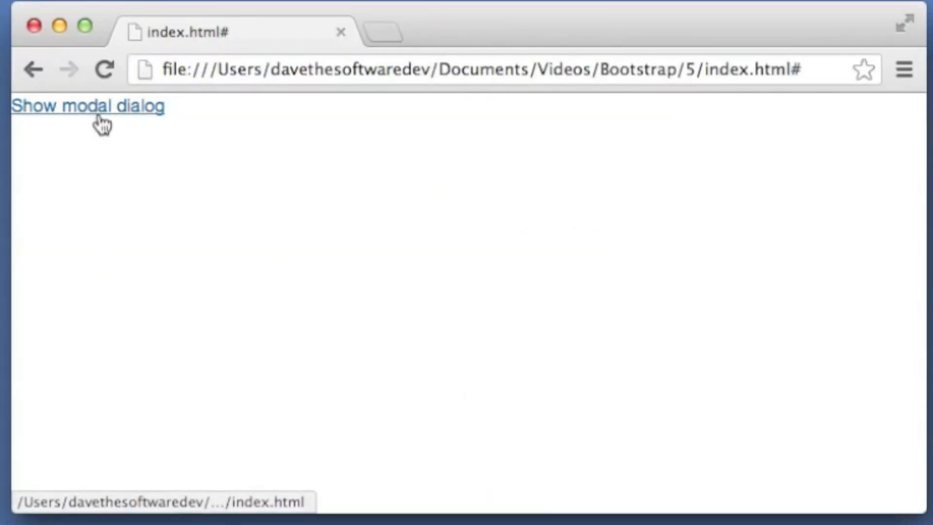
# - Open the modal in Chrome, click Save, and dismiss the 'Saved!' alert
pyautogui.click(88, 106)
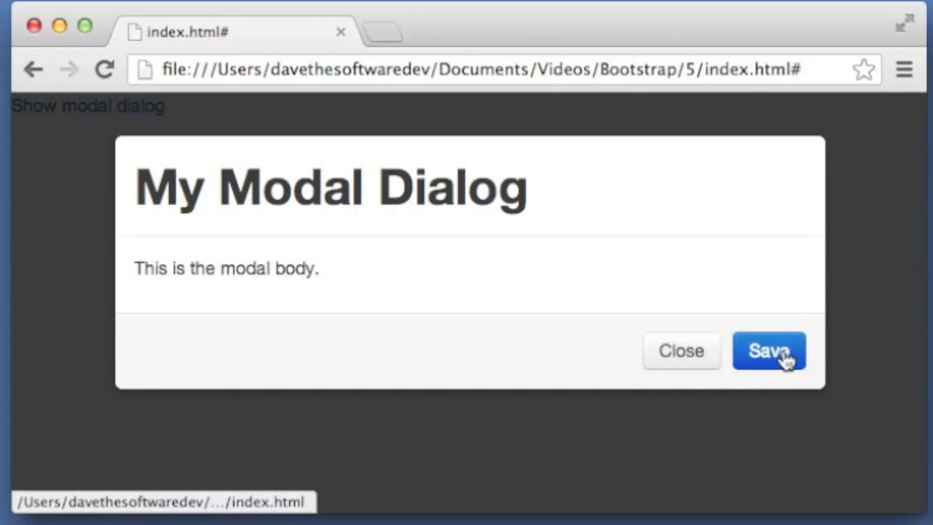
pyautogui.click(769, 350)
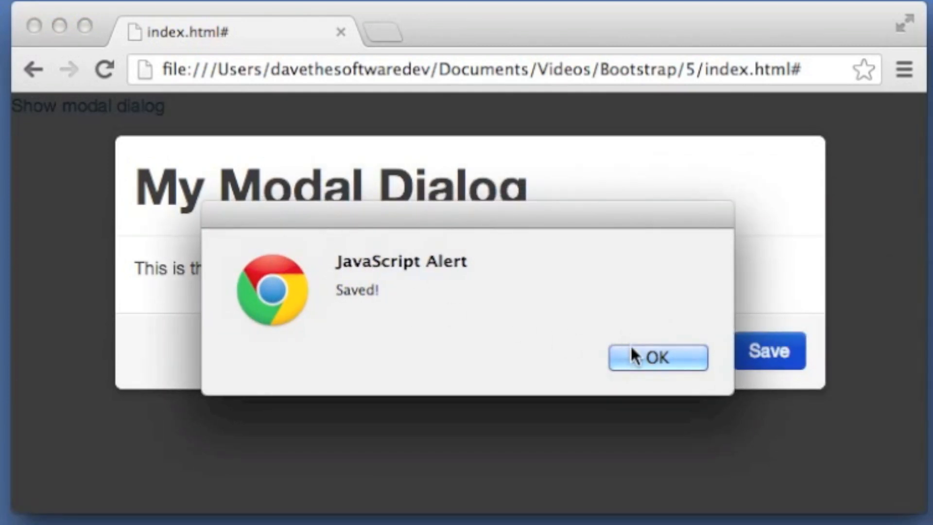
pyautogui.click(657, 358)
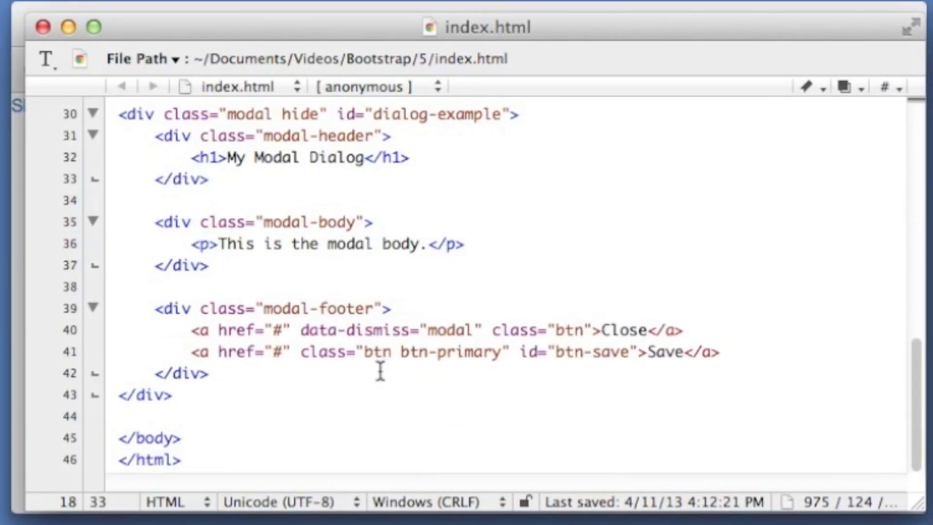
pyautogui.scroll(3)
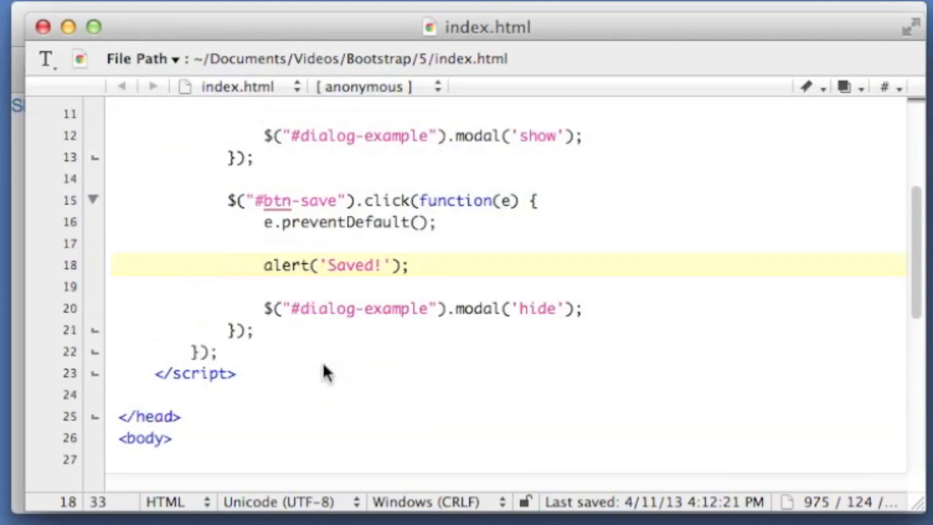
pyautogui.scroll(3)
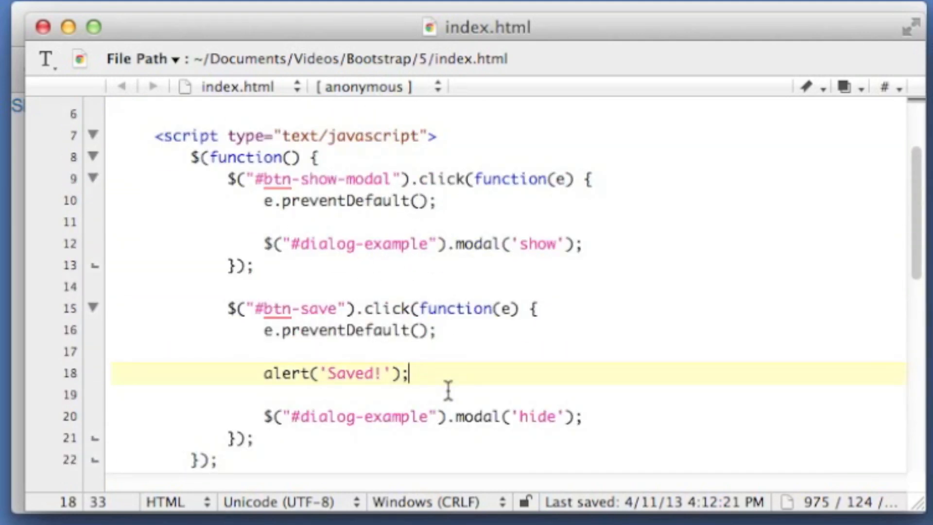
pyautogui.moveTo(488, 405)
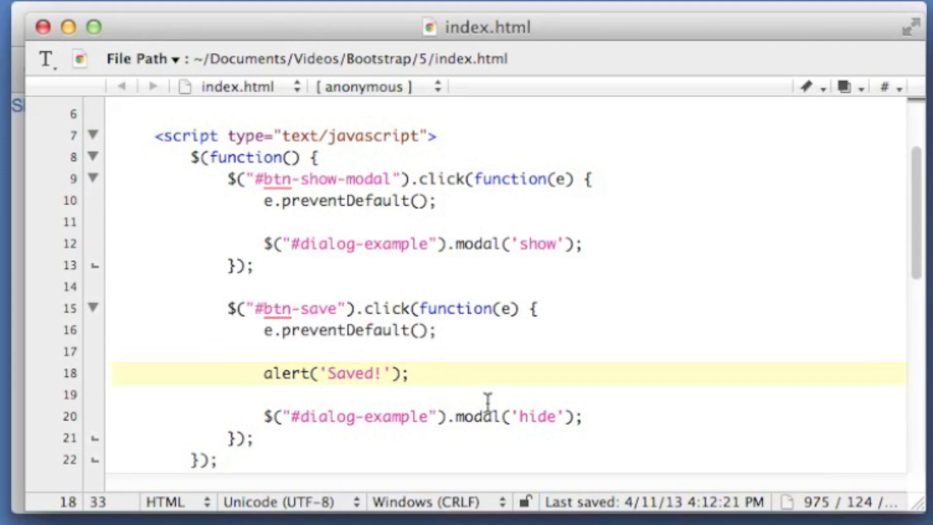